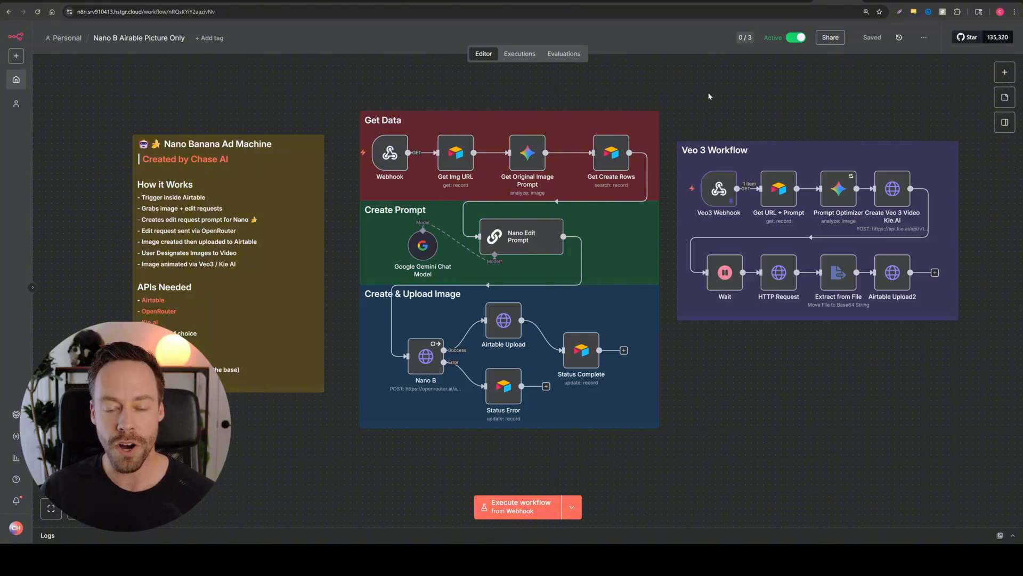
{"action": "mouse_move", "coordinate": [621, 90]}
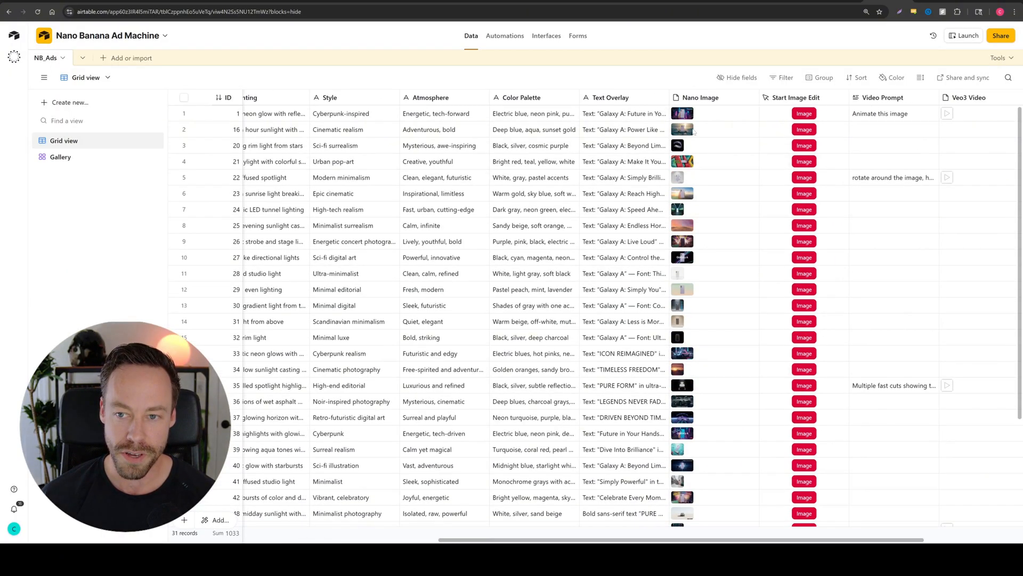
- Scroll down the NB_Ads grid to review the ad rows and video prompts
{"action": "scroll", "scroll_direction": "down", "scroll_amount": 3}
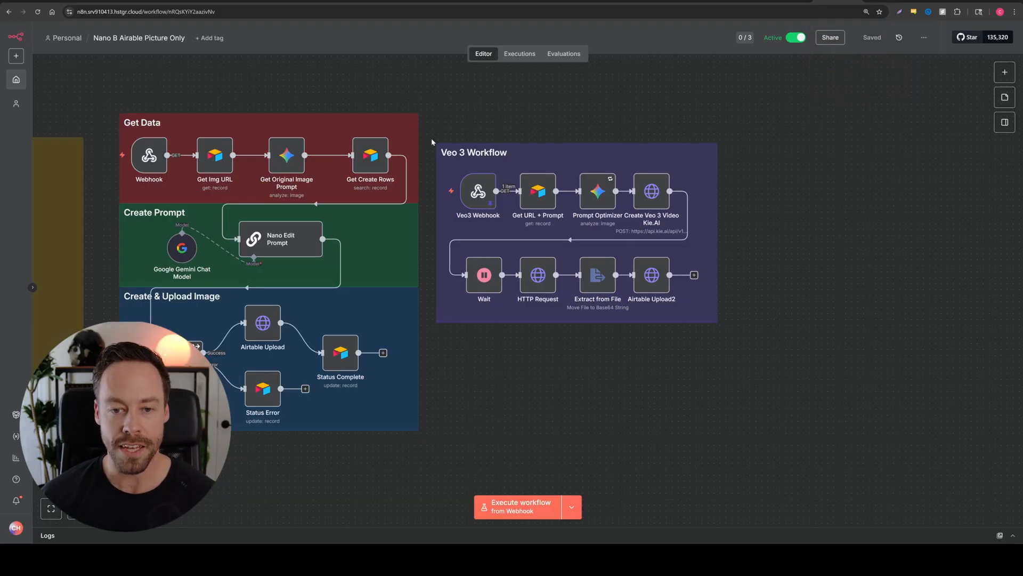
{"action": "mouse_move", "coordinate": [501, 102]}
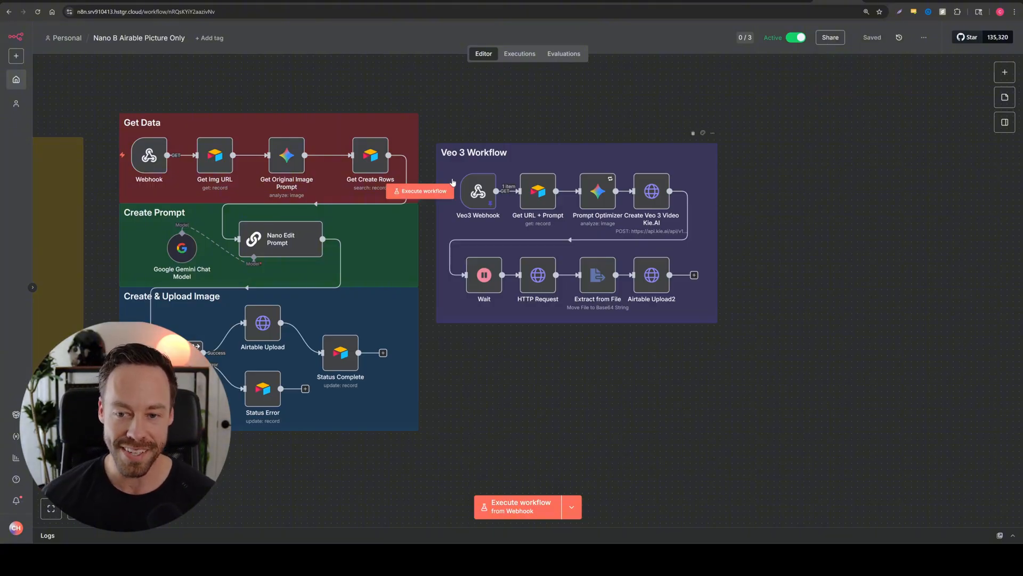
{"action": "mouse_move", "coordinate": [768, 226]}
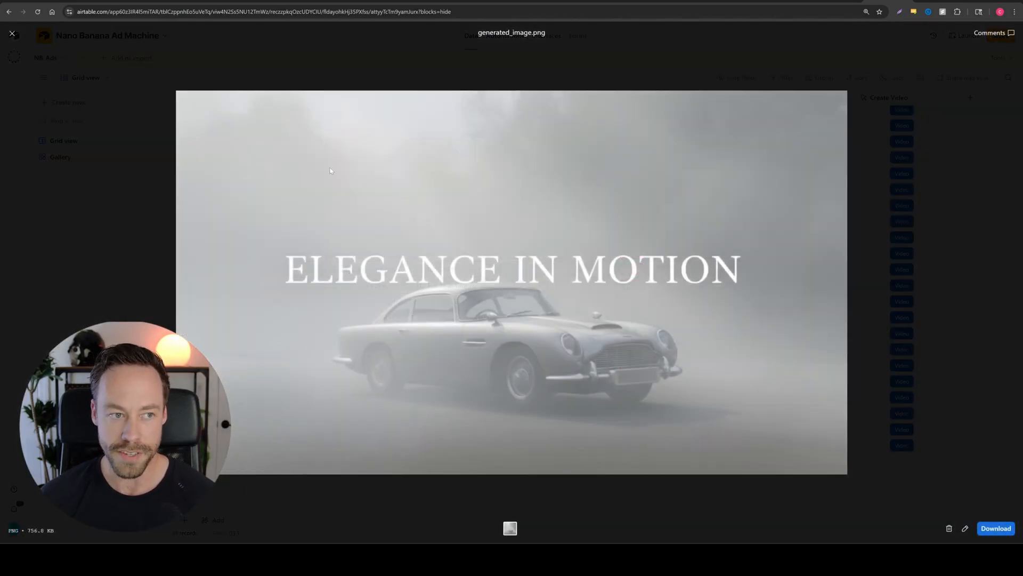
- Compare the car image with its generated_video.mp4 in the Veo3 Video column
{"action": "left_click", "coordinate": [12, 33]}
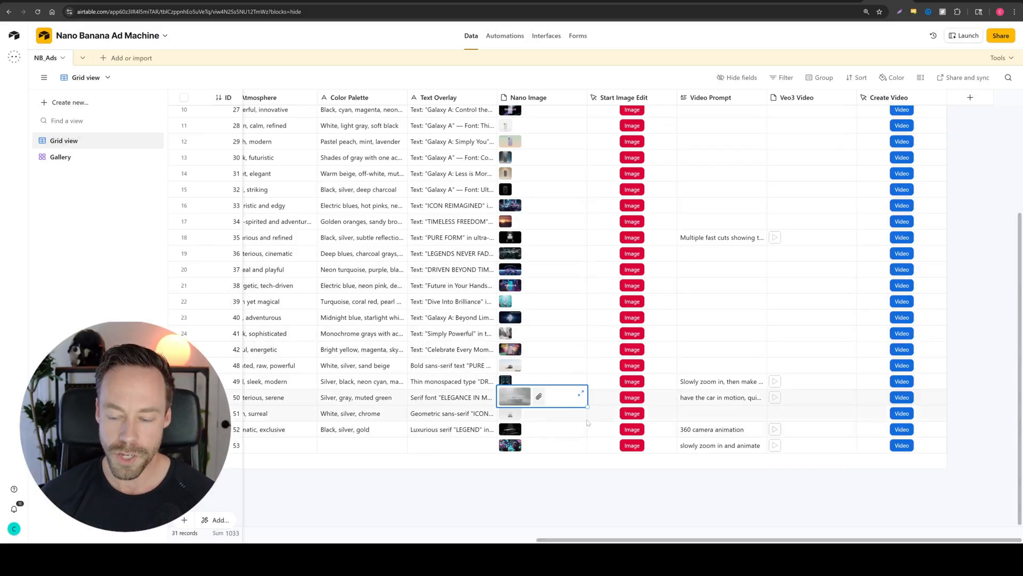
{"action": "left_click", "coordinate": [720, 397]}
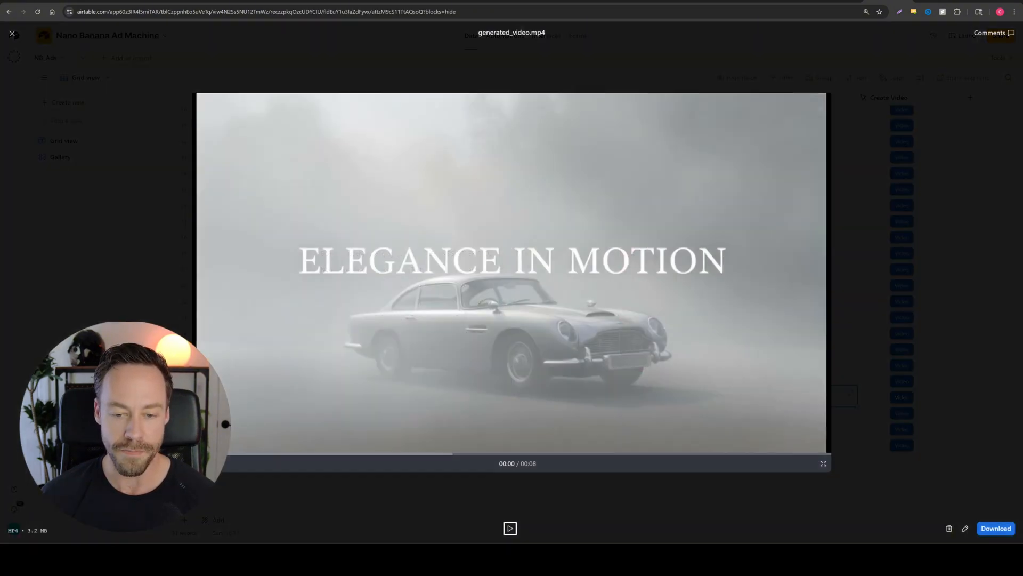
{"action": "left_click", "coordinate": [510, 528]}
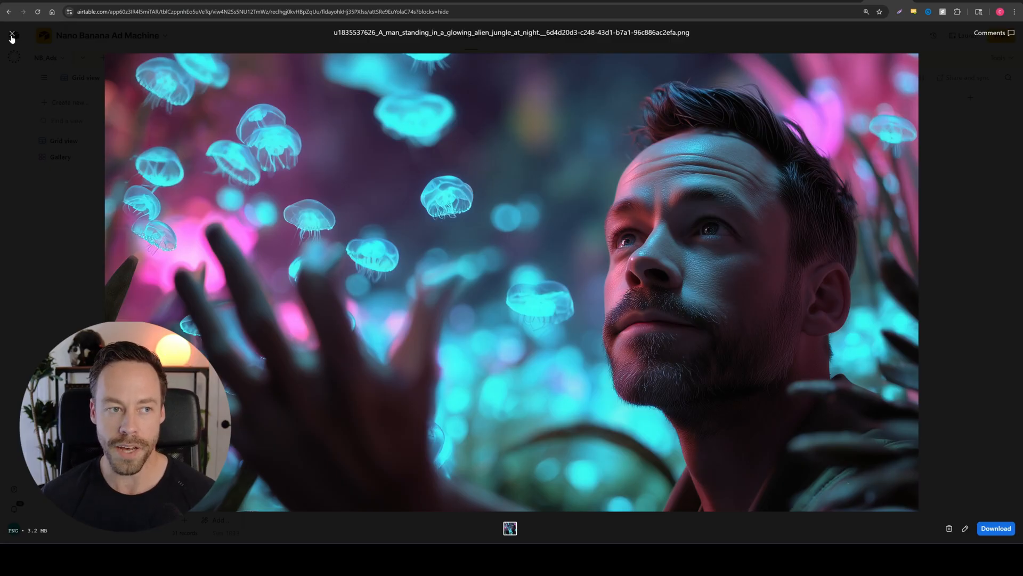
- Compare the jellyfish-jungle image with its played generated Veo 3 video
{"action": "left_click", "coordinate": [12, 33]}
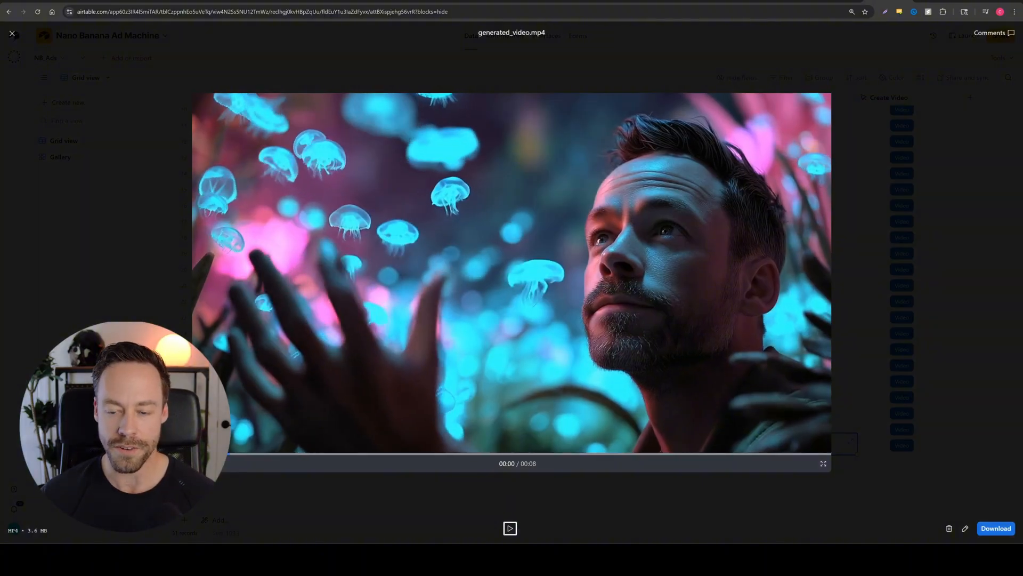
{"action": "left_click", "coordinate": [509, 528]}
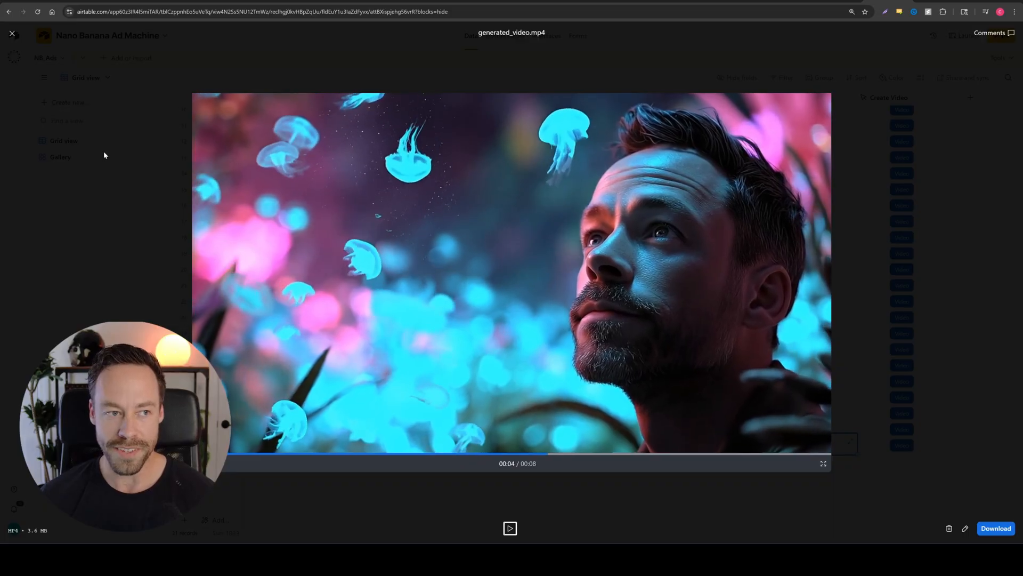
{"action": "left_click", "coordinate": [12, 33]}
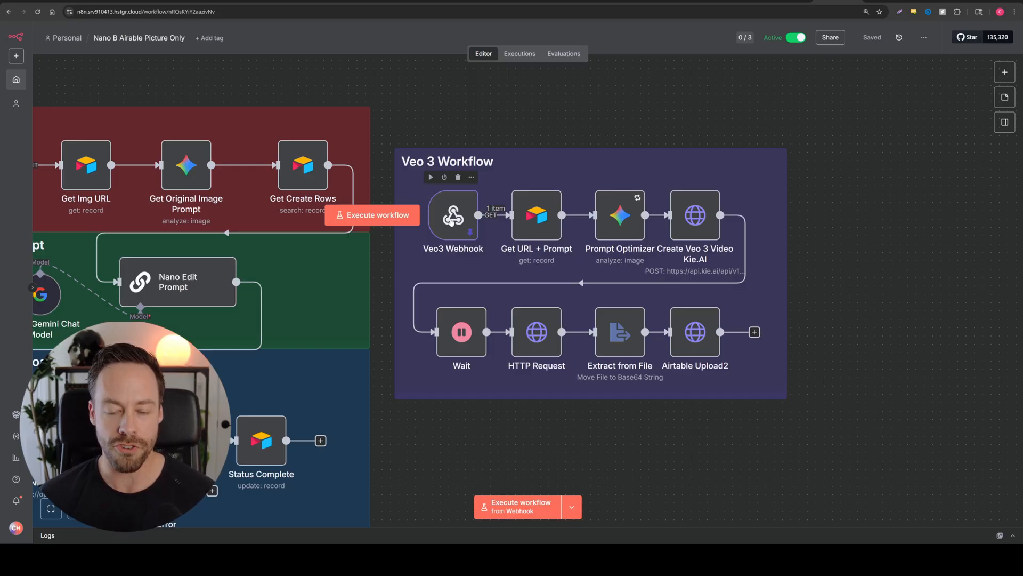
- Open the Veo3 Webhook trigger's settings and copy its test URL
{"action": "left_click", "coordinate": [452, 216]}
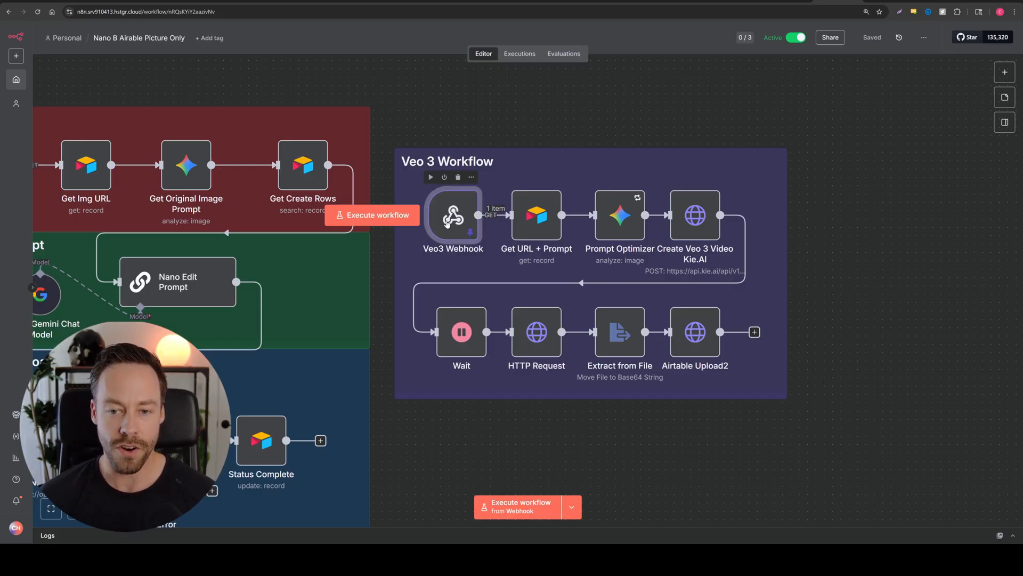
{"action": "double_click", "coordinate": [452, 215]}
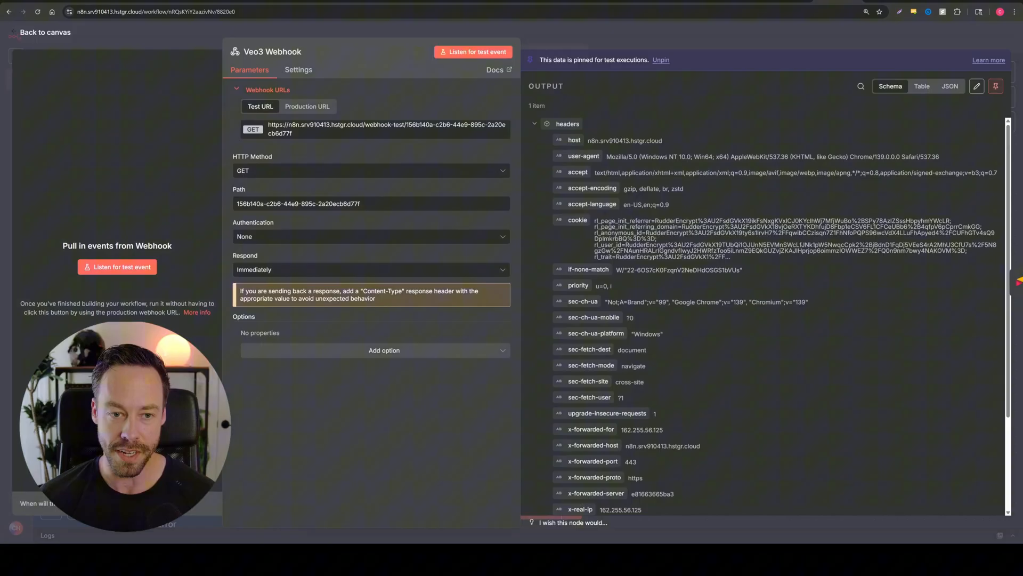
{"action": "mouse_move", "coordinate": [386, 129]}
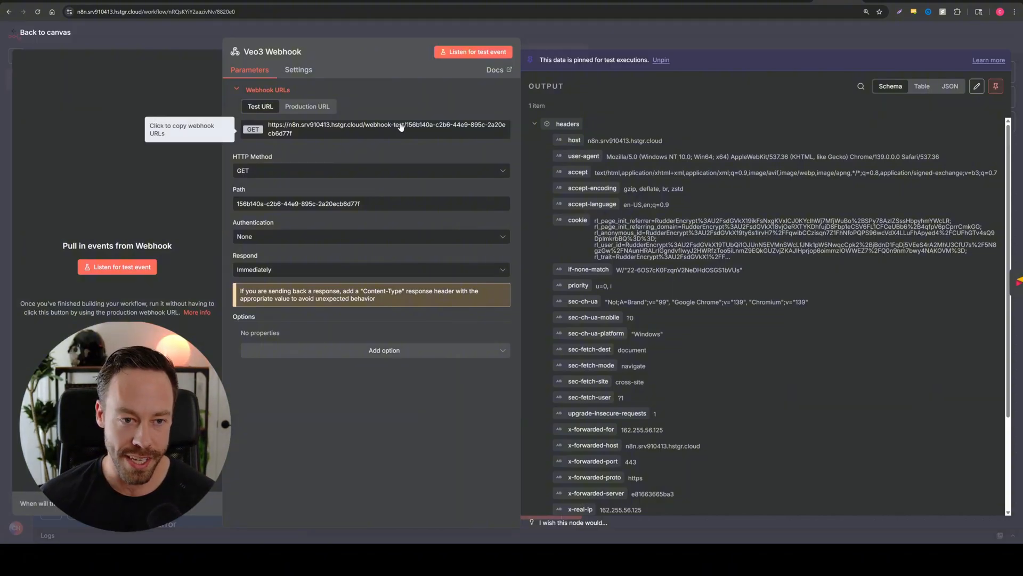
{"action": "left_click", "coordinate": [307, 107]}
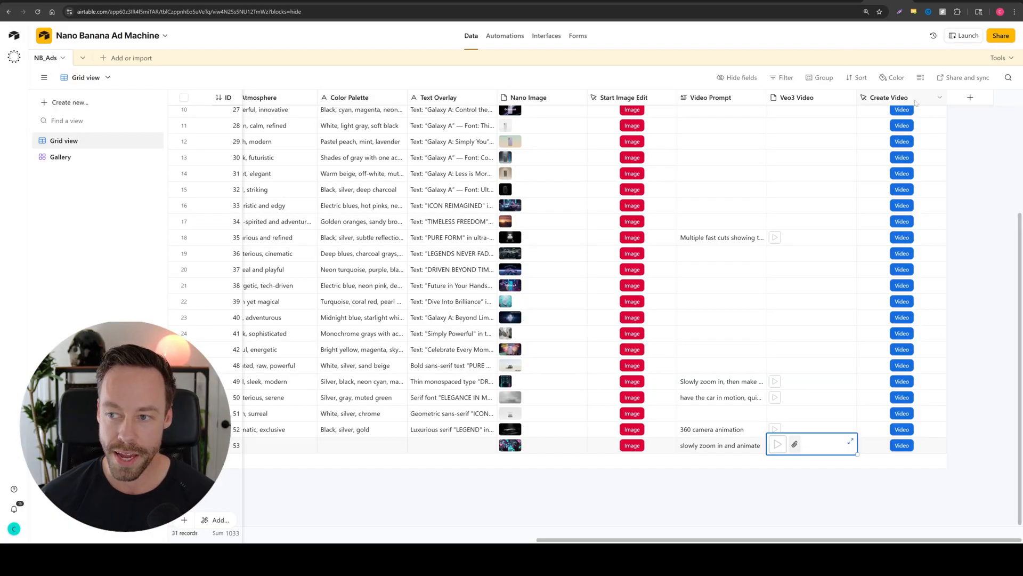
- Open Edit field on the Create Video column to inspect its configuration
{"action": "left_click", "coordinate": [939, 97]}
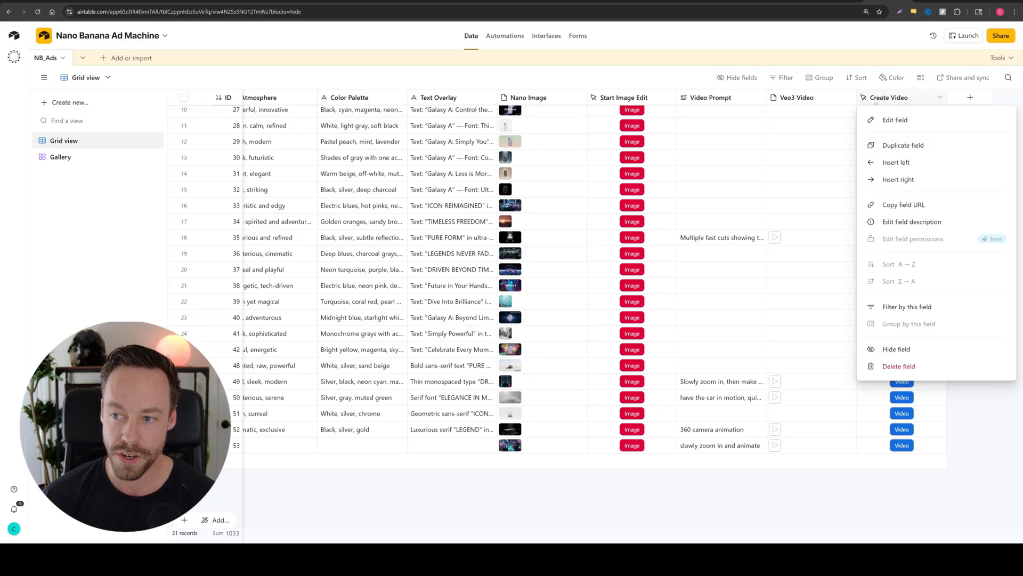
{"action": "left_click", "coordinate": [895, 119]}
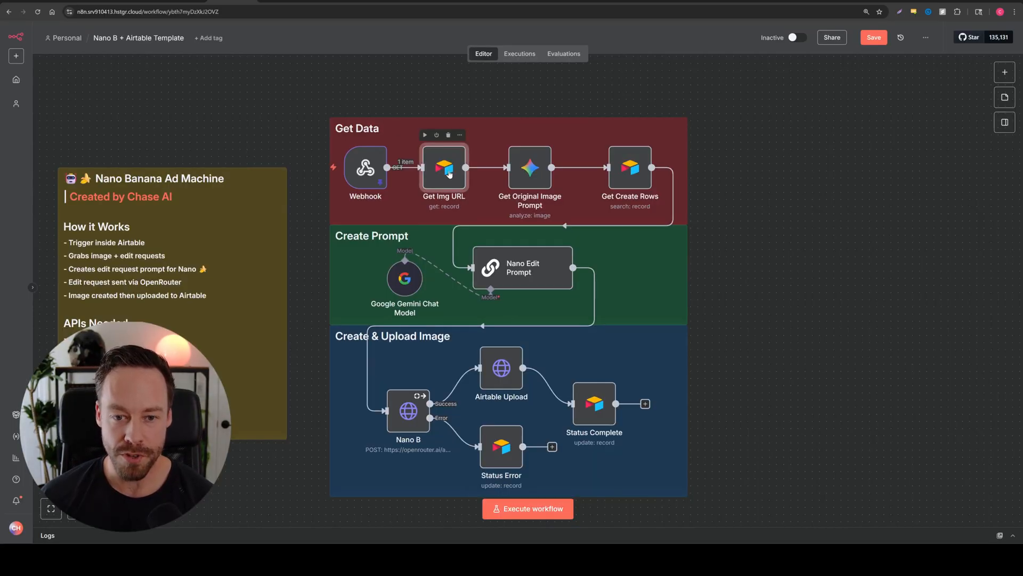
- Open the Get Img URL node's settings and compare them with the Airtable grid
{"action": "double_click", "coordinate": [444, 168]}
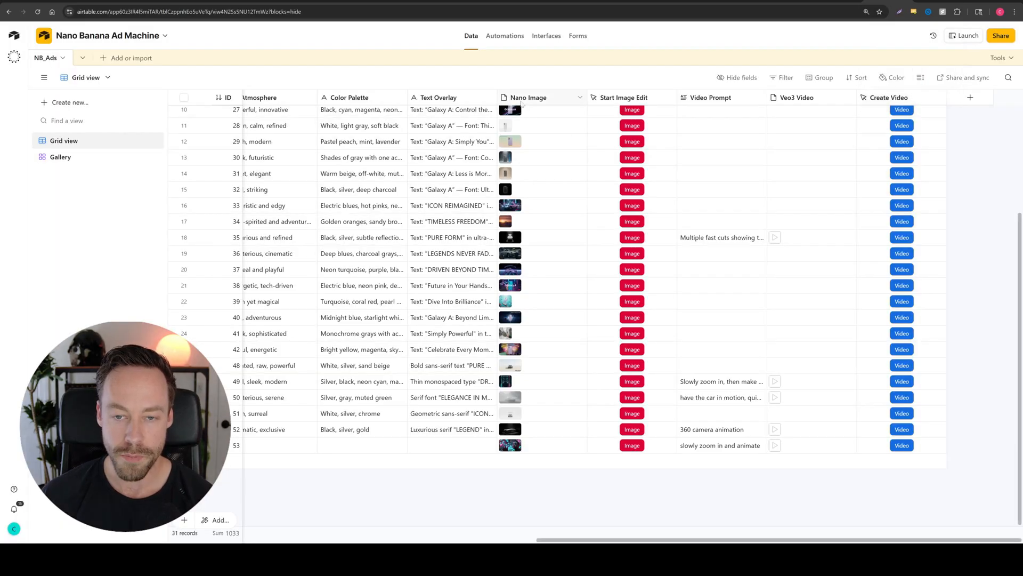
{"action": "left_click", "coordinate": [510, 397]}
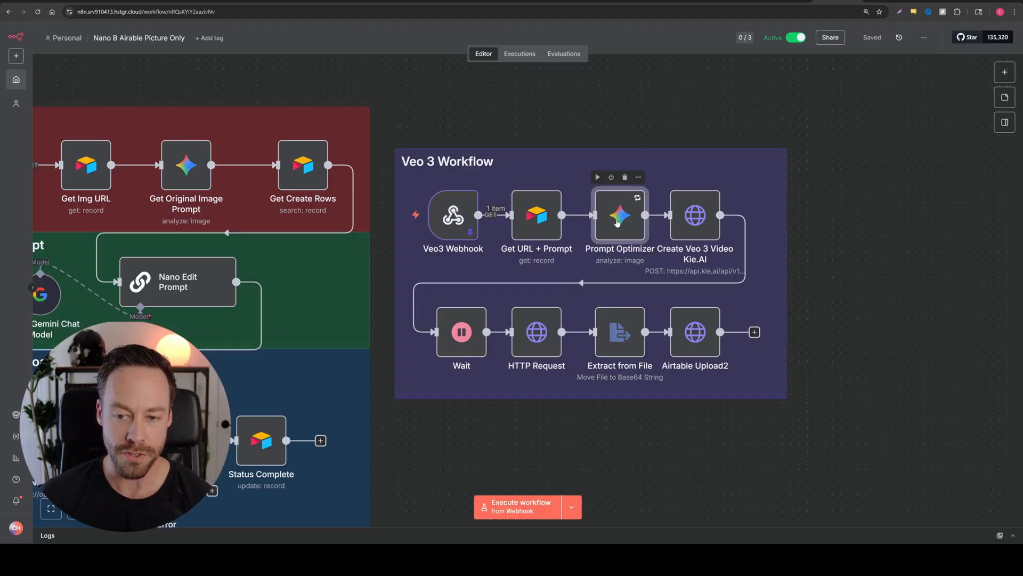
- Load the latest Veo 3 execution into the editor, unpinning the webhook data
{"action": "double_click", "coordinate": [619, 216]}
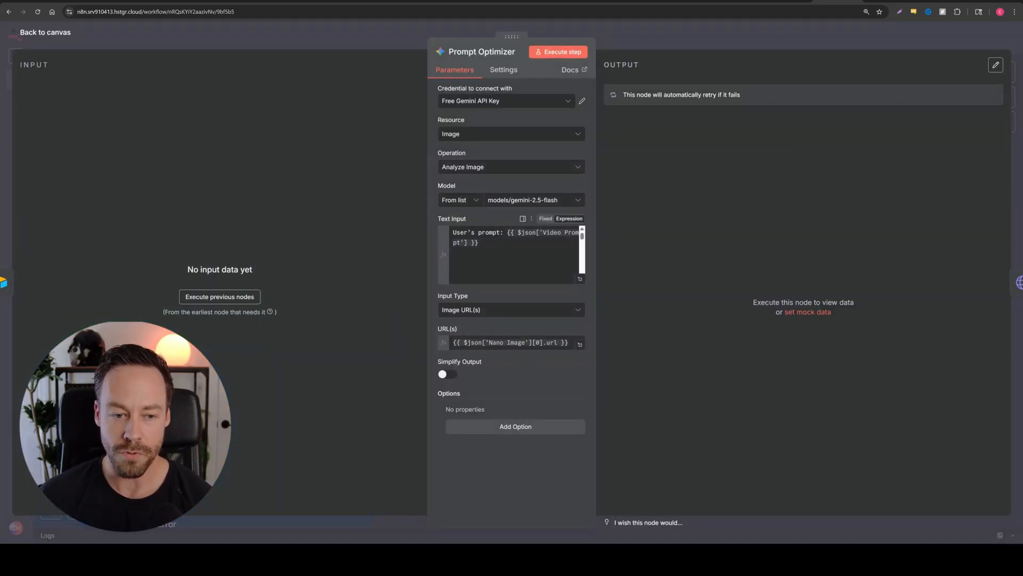
{"action": "left_click", "coordinate": [44, 32]}
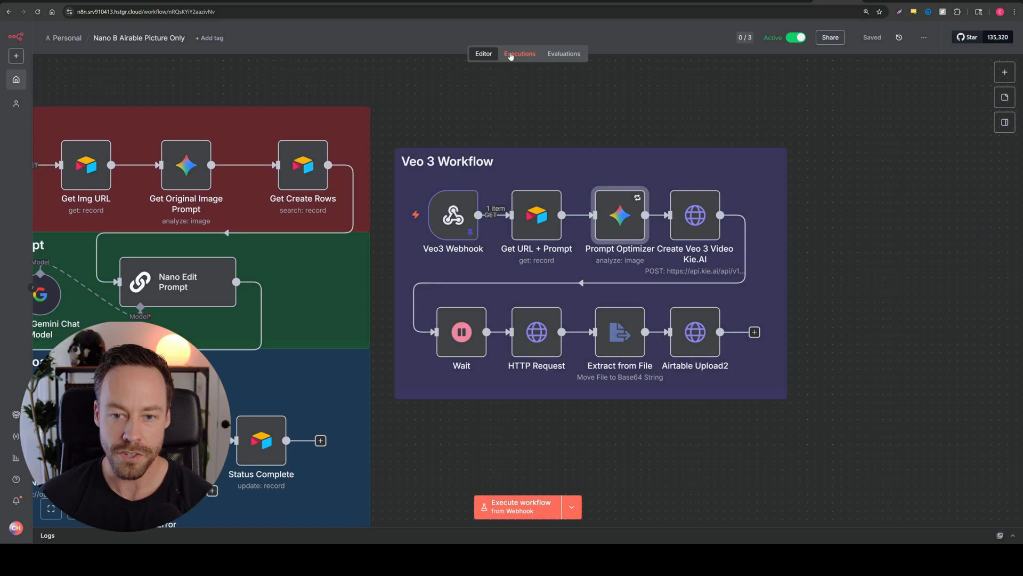
{"action": "left_click", "coordinate": [519, 53]}
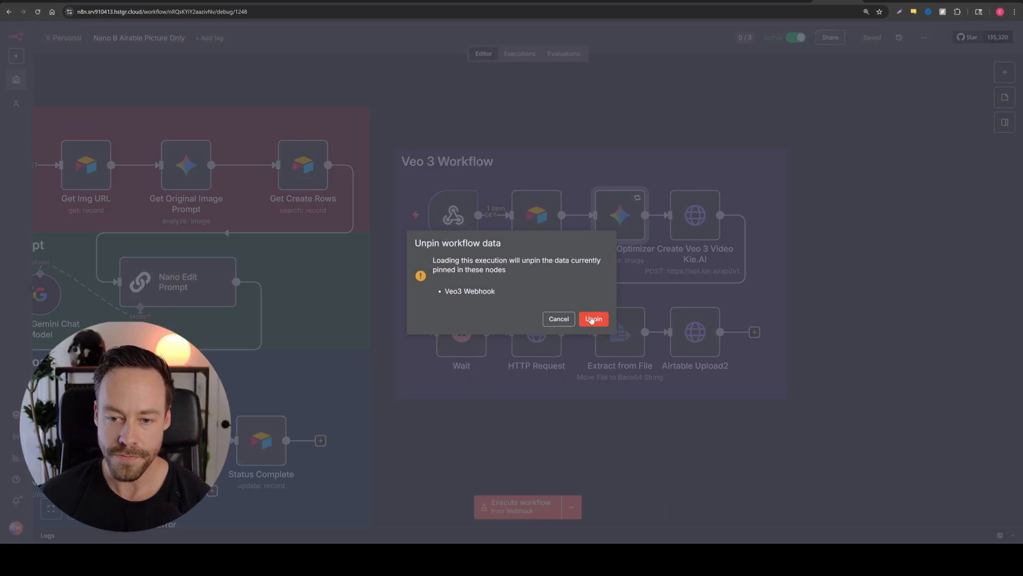
{"action": "left_click", "coordinate": [593, 319]}
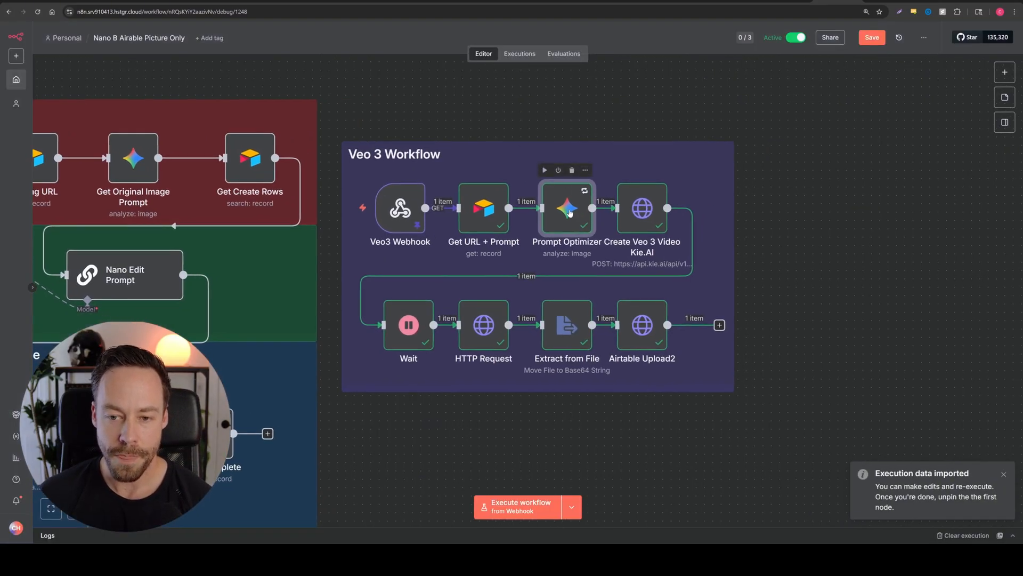
{"action": "double_click", "coordinate": [567, 207]}
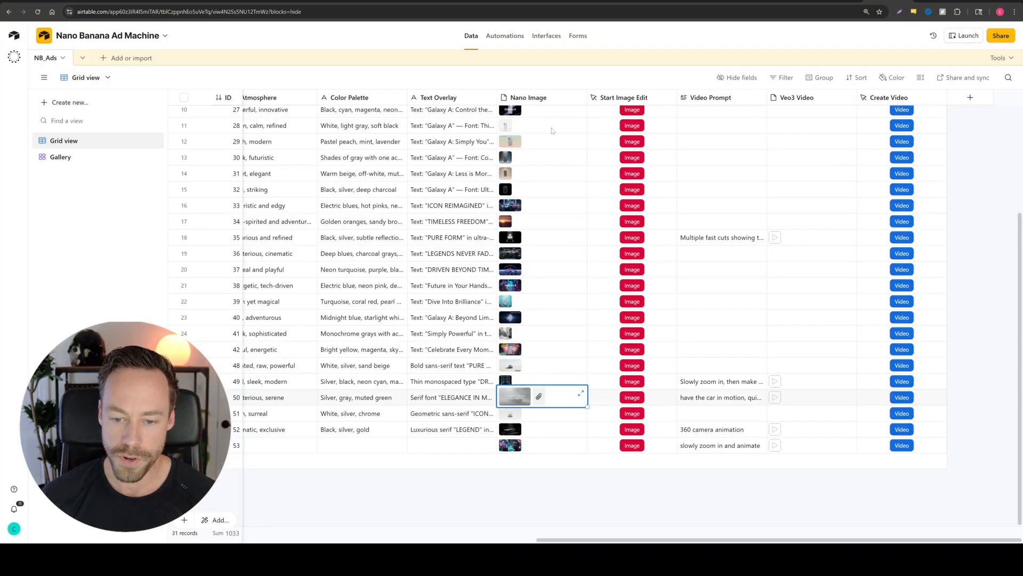
- Look through the NB_Ads ad rows and their video prompts in Airtable
{"action": "left_click", "coordinate": [579, 393]}
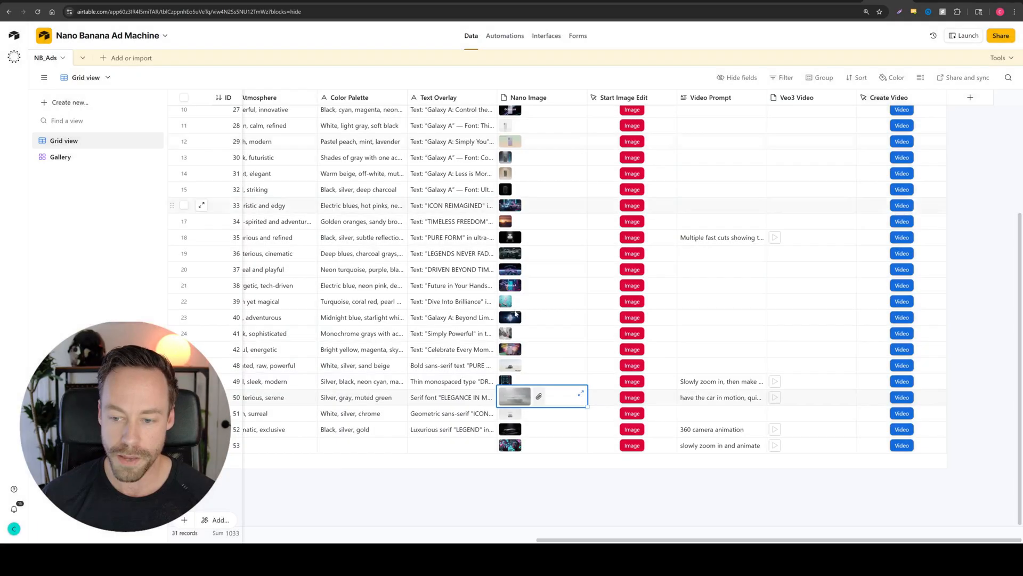
{"action": "left_click", "coordinate": [720, 396]}
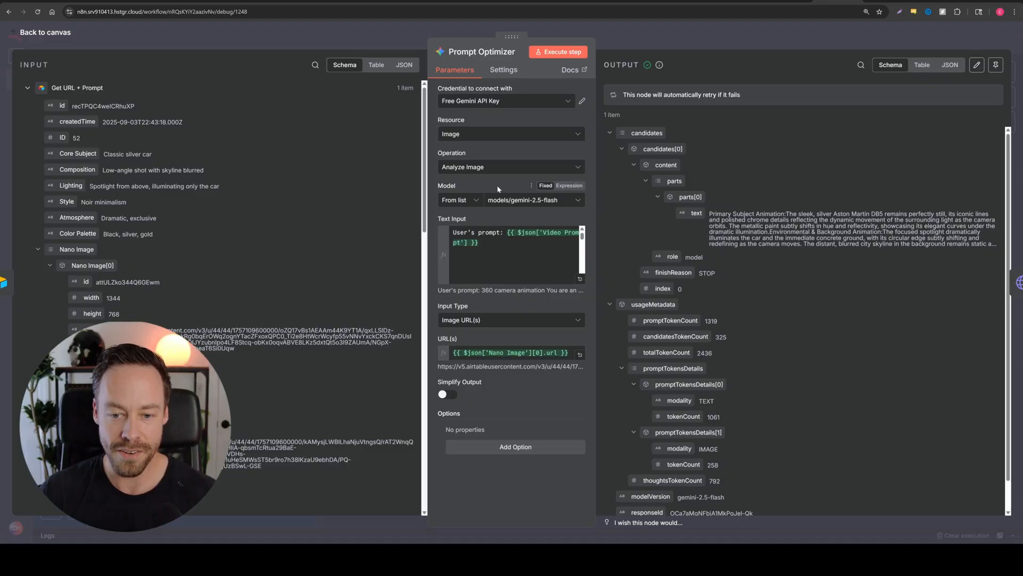
{"action": "mouse_move", "coordinate": [464, 221]}
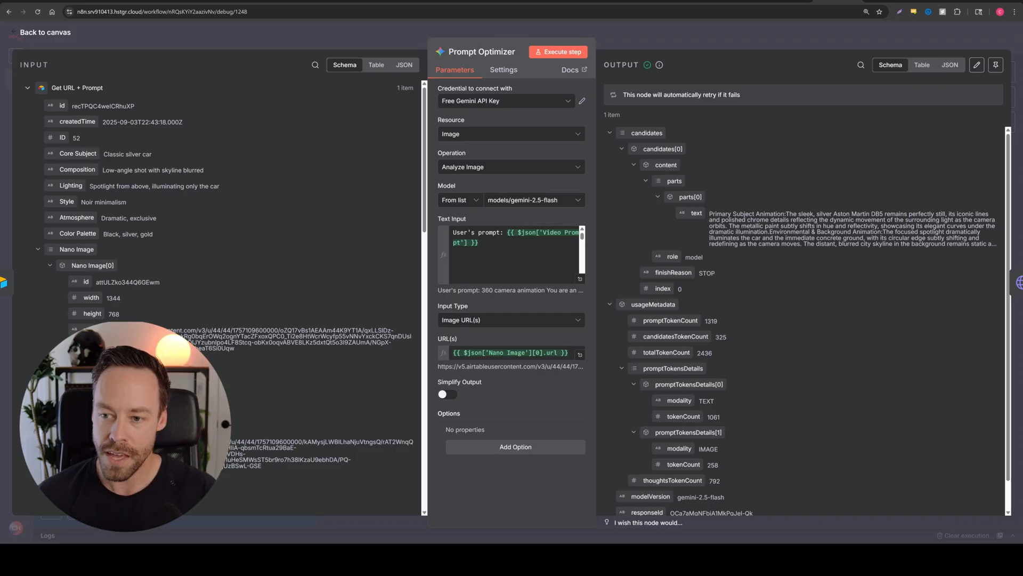
- Review the Prompt Optimizer's rewritten video prompt in the OUTPUT schema panel
{"action": "left_click", "coordinate": [948, 65]}
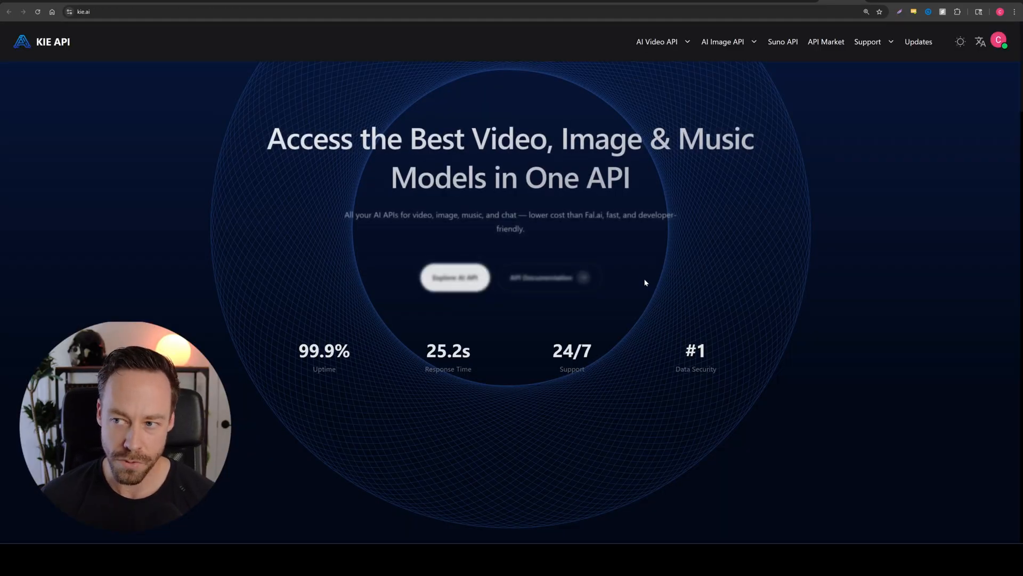
{"action": "mouse_move", "coordinate": [875, 97]}
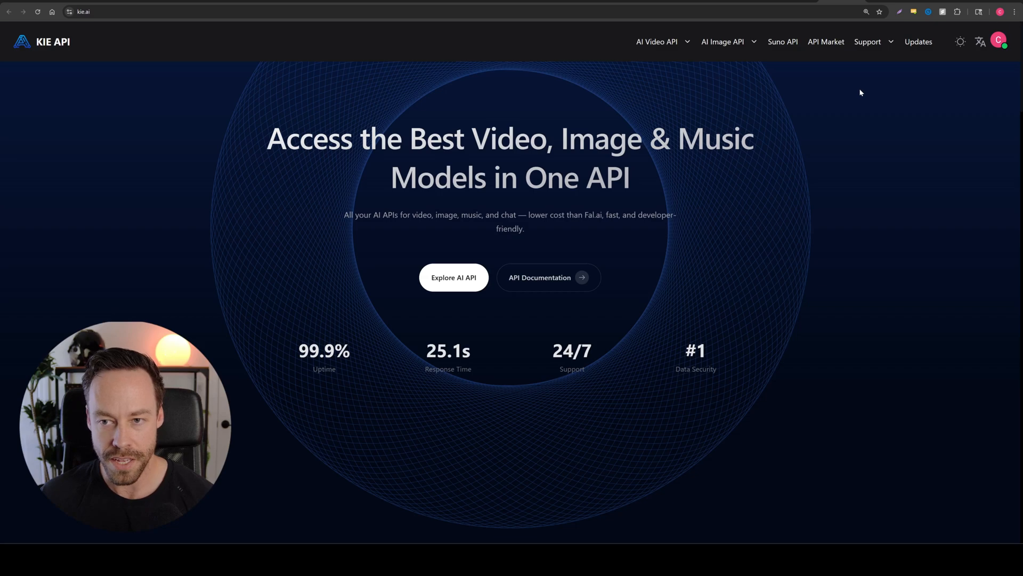
{"action": "mouse_move", "coordinate": [352, 104]}
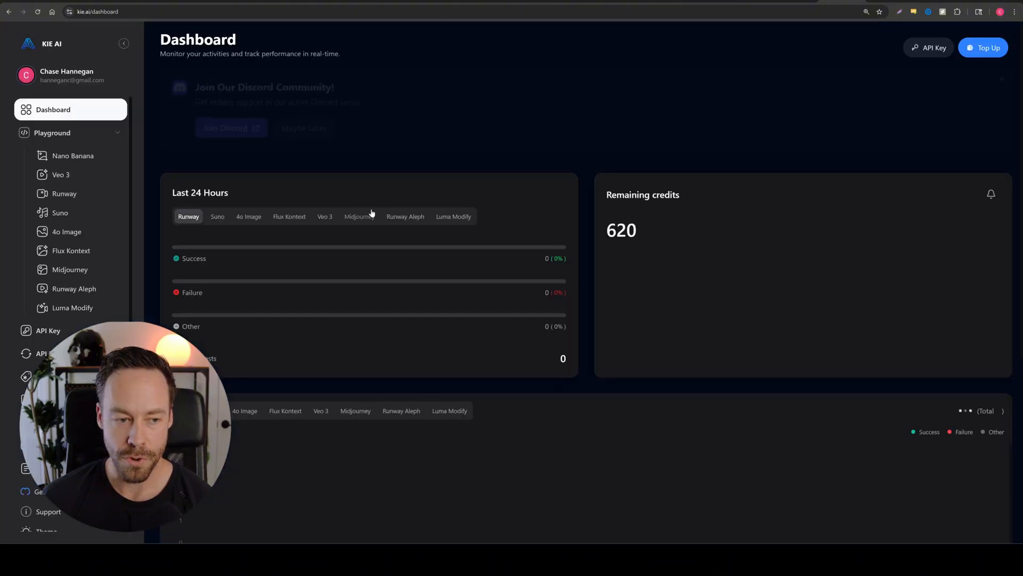
- Show the Kie.ai account's API Key page from the dashboard sidebar
{"action": "left_click", "coordinate": [48, 330]}
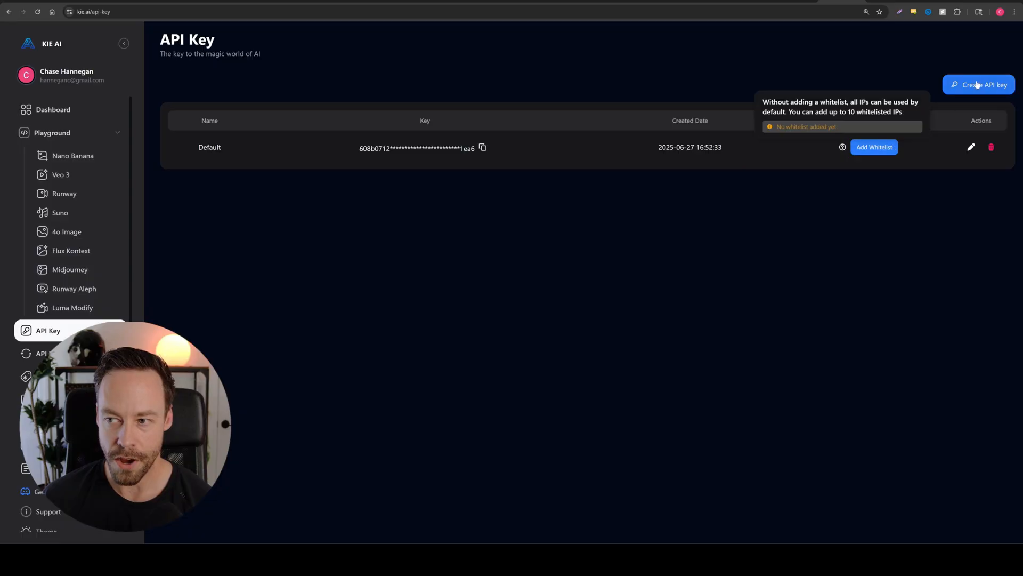
{"action": "left_click", "coordinate": [979, 85]}
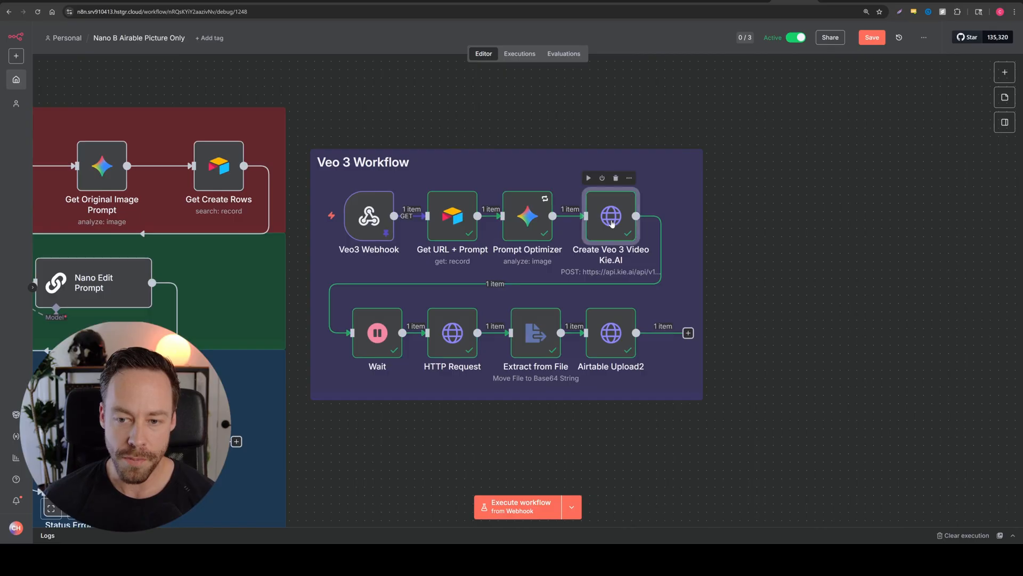
- Set the Kie.AI Header Auth credential's Authorization value to 'Bearer API KEY'
{"action": "double_click", "coordinate": [610, 217]}
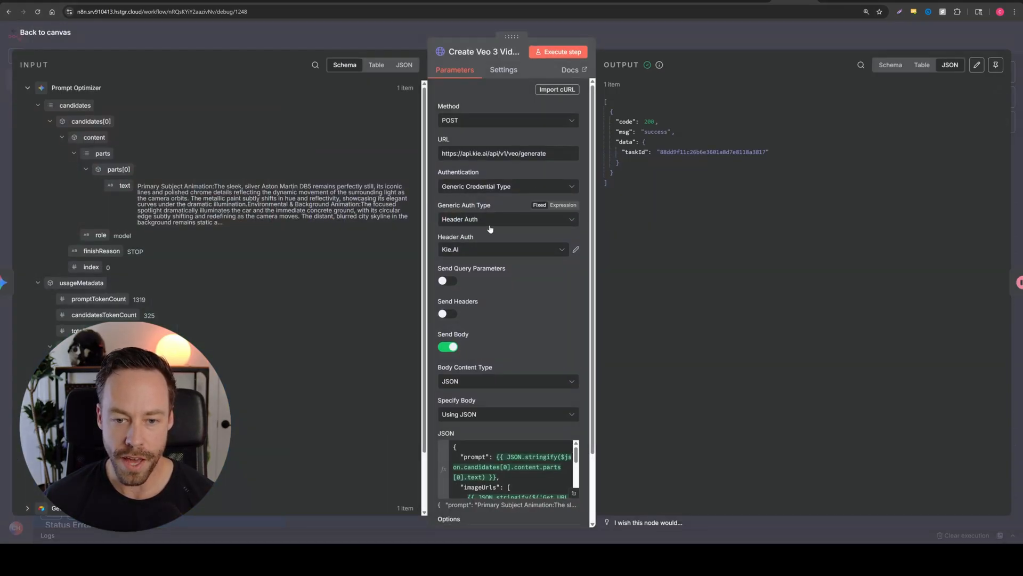
{"action": "left_click", "coordinate": [576, 249]}
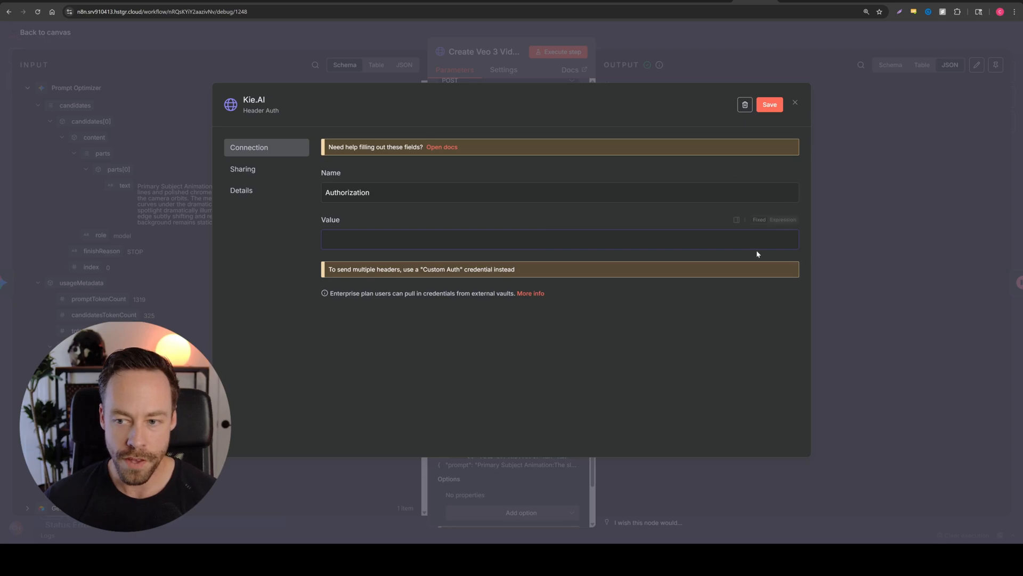
{"action": "left_click", "coordinate": [782, 220]}
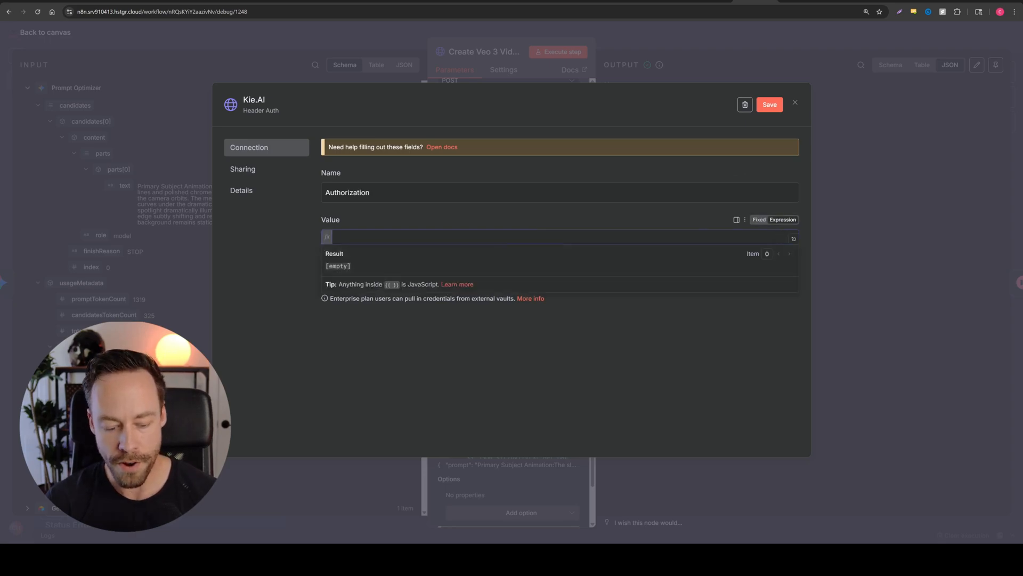
{"action": "type", "text": "B"}
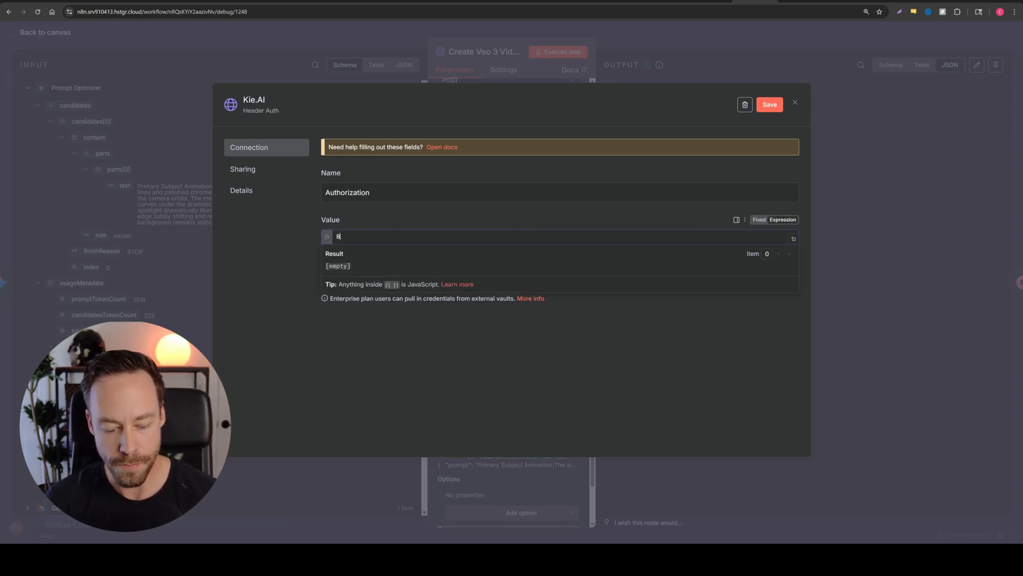
{"action": "type", "text": "earer"}
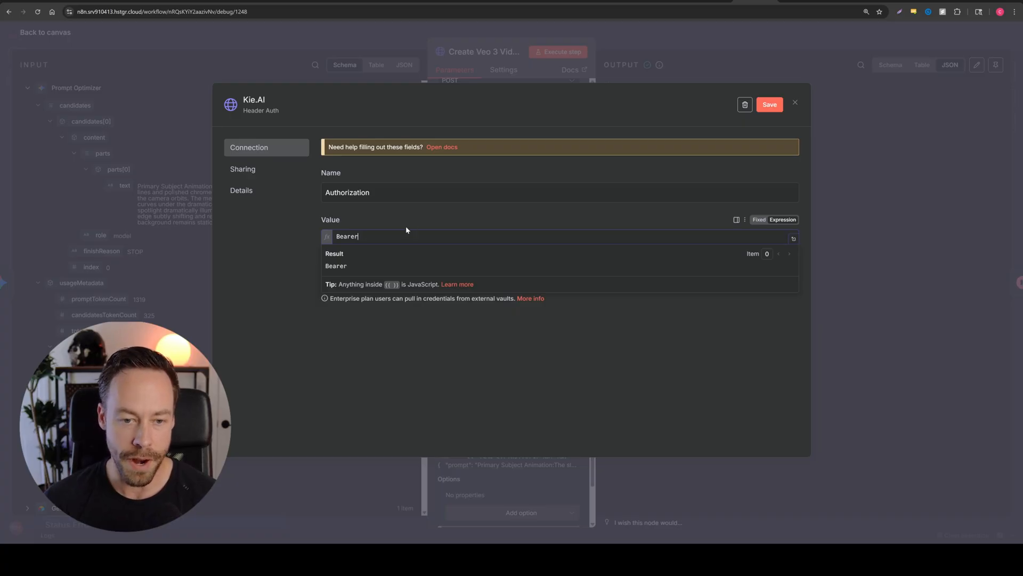
{"action": "type", "text": "API"}
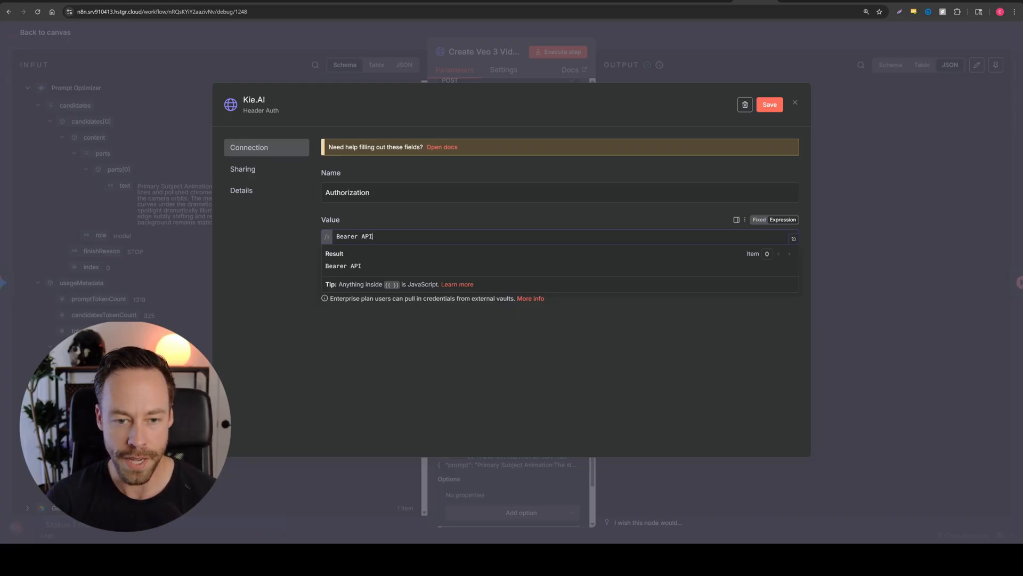
{"action": "type", "text": "KEY"}
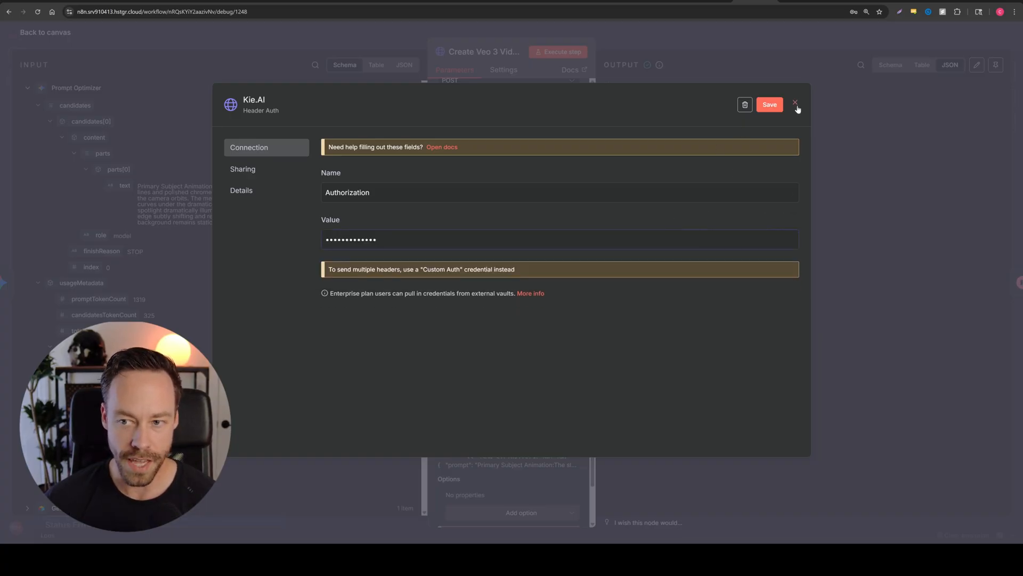
{"action": "left_click", "coordinate": [796, 104]}
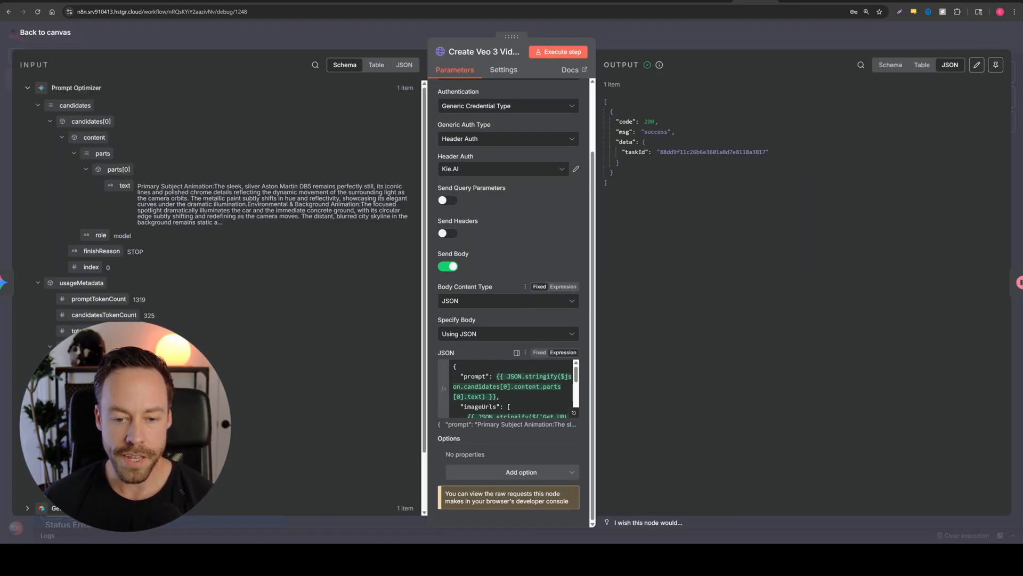
- Return to the canvas after reviewing the Veo 3 request body and success response
{"action": "left_click", "coordinate": [516, 352]}
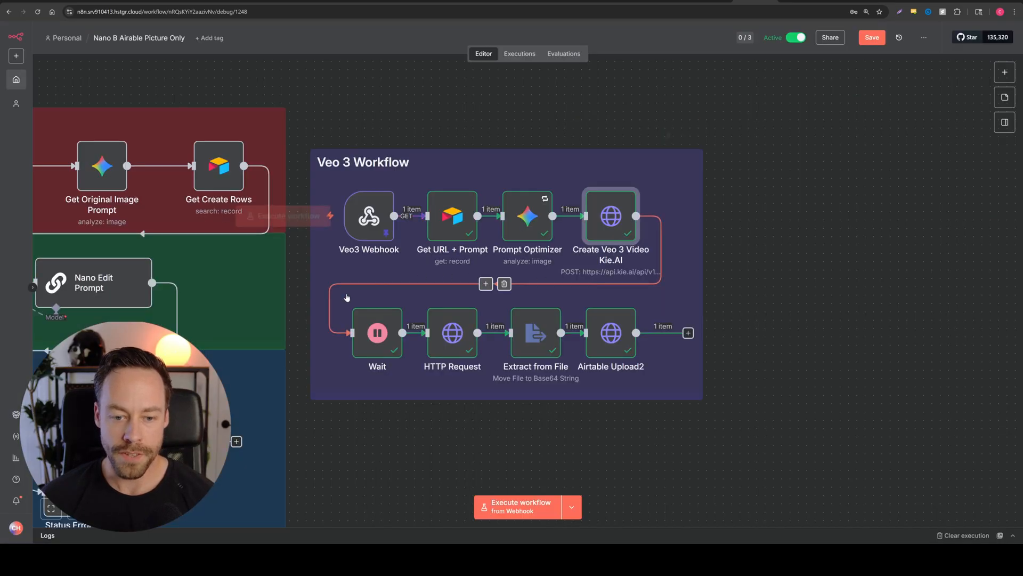
- Review Wait, HTTP Request and Extract from File results, showing the 1.35 MB video as Base64
{"action": "double_click", "coordinate": [377, 333]}
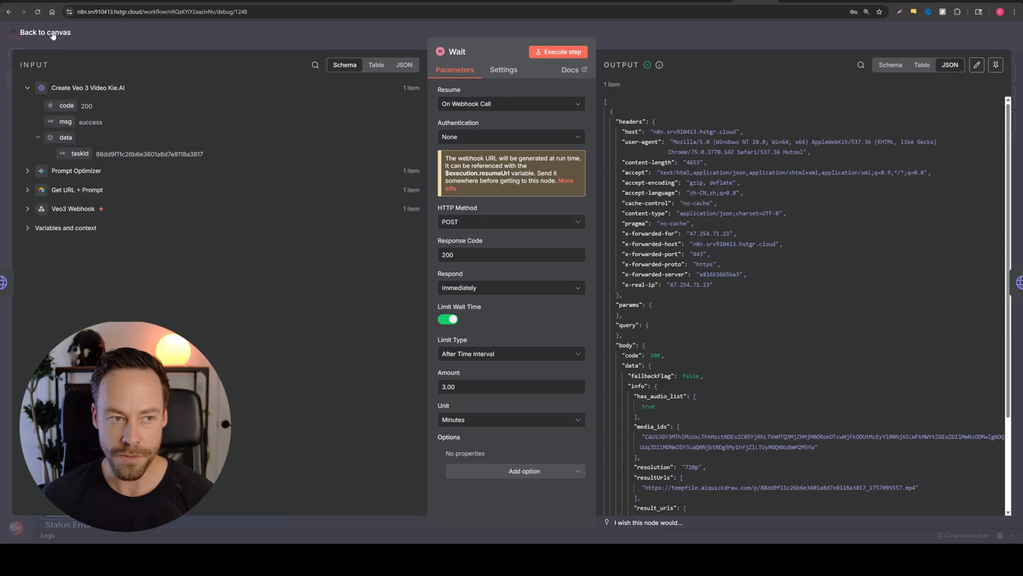
{"action": "left_click", "coordinate": [44, 32]}
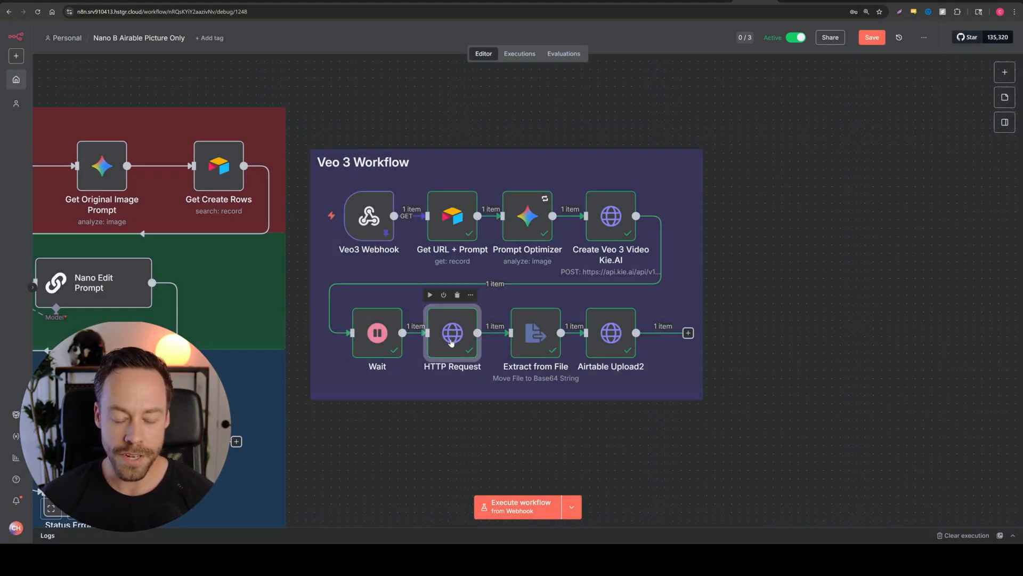
{"action": "double_click", "coordinate": [452, 333]}
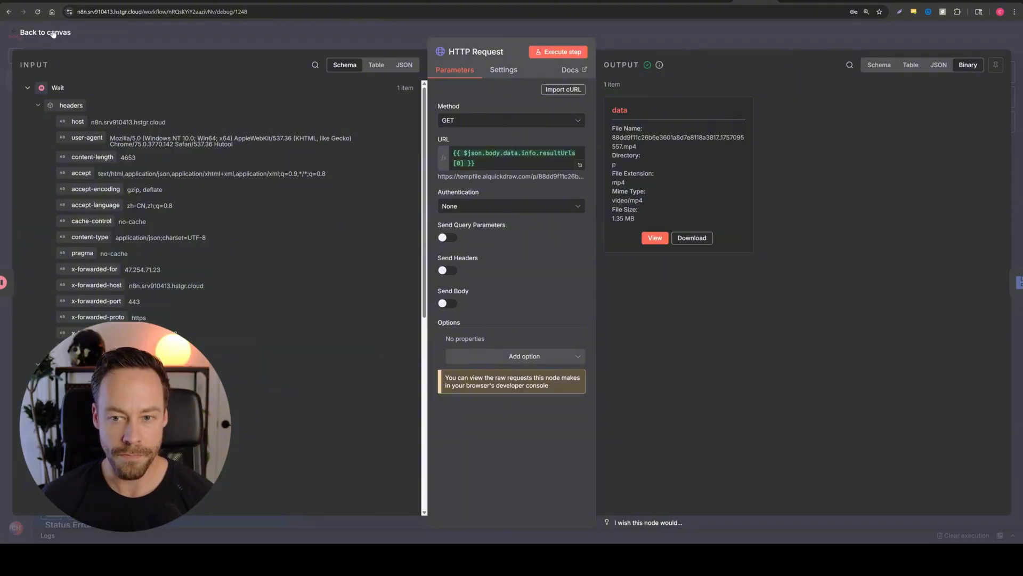
{"action": "left_click", "coordinate": [45, 32]}
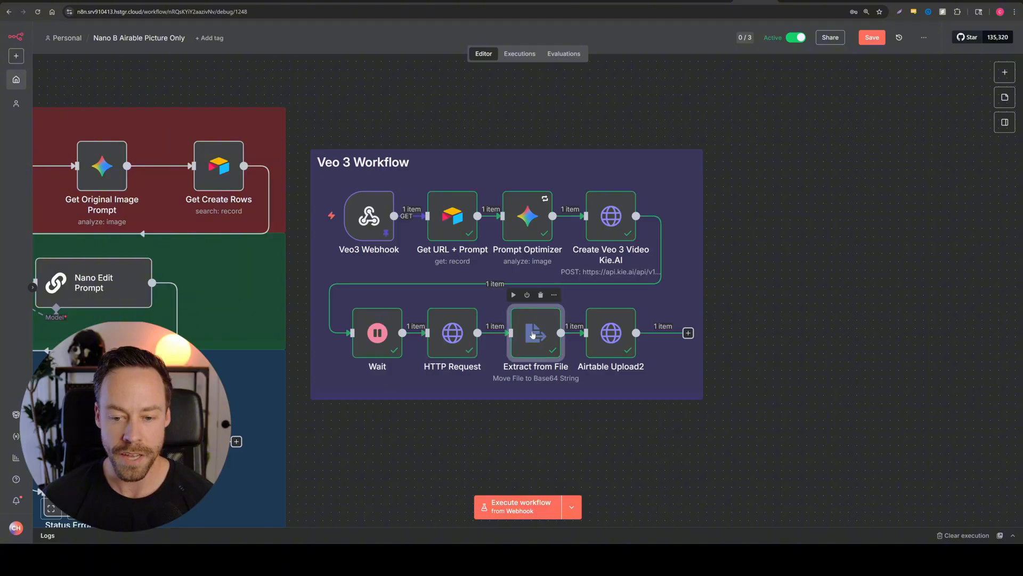
{"action": "double_click", "coordinate": [535, 333]}
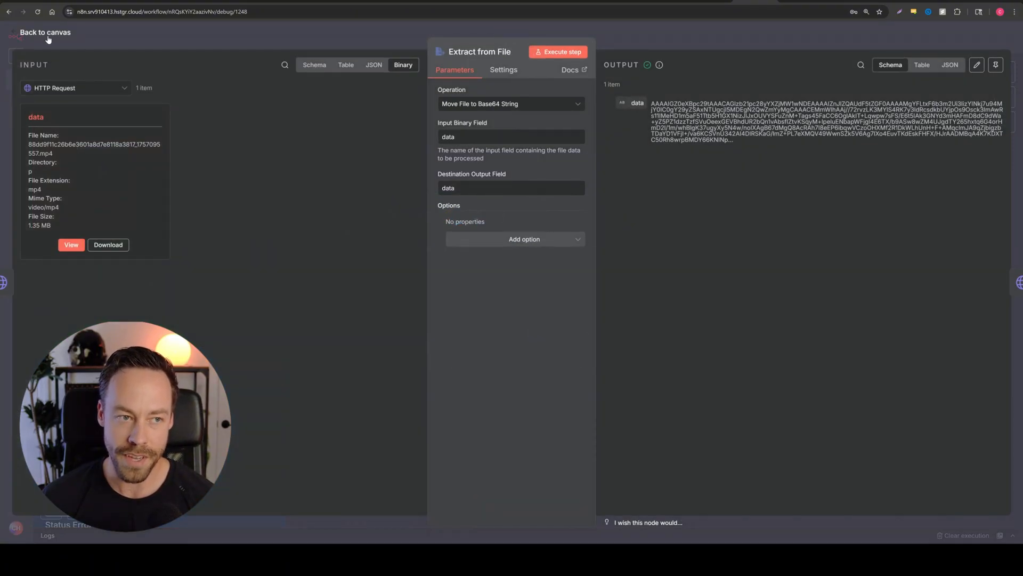
{"action": "left_click", "coordinate": [44, 32]}
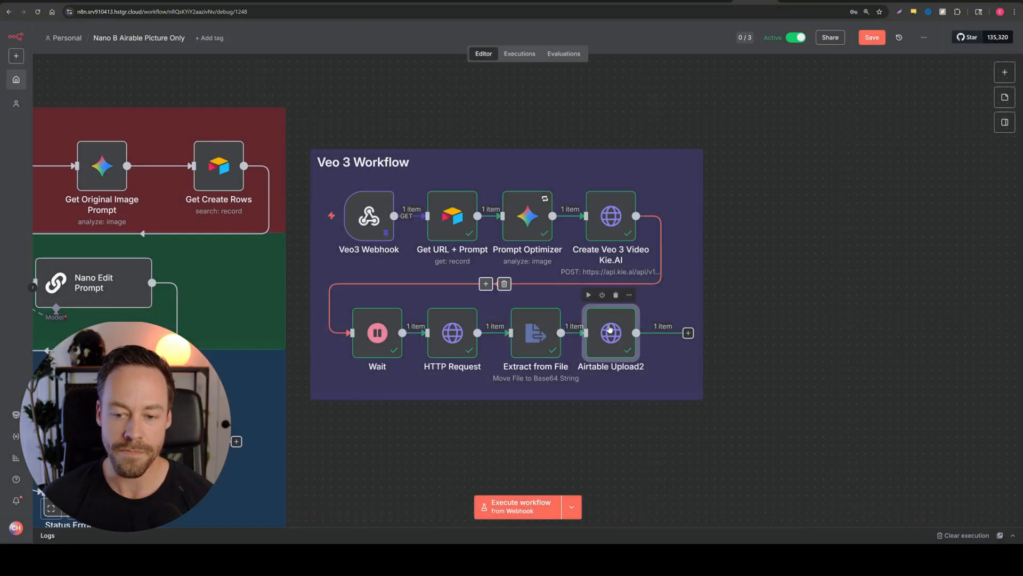
- Inspect Airtable Upload2's uploadAttachment URL built from recordId and the Veo3%20Video field
{"action": "double_click", "coordinate": [610, 332]}
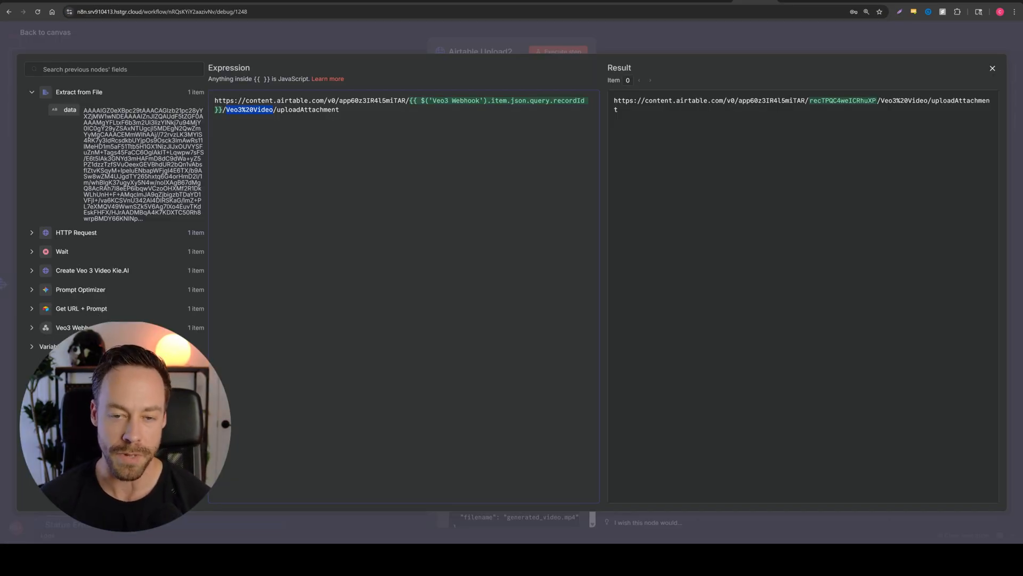
{"action": "left_click", "coordinate": [992, 67]}
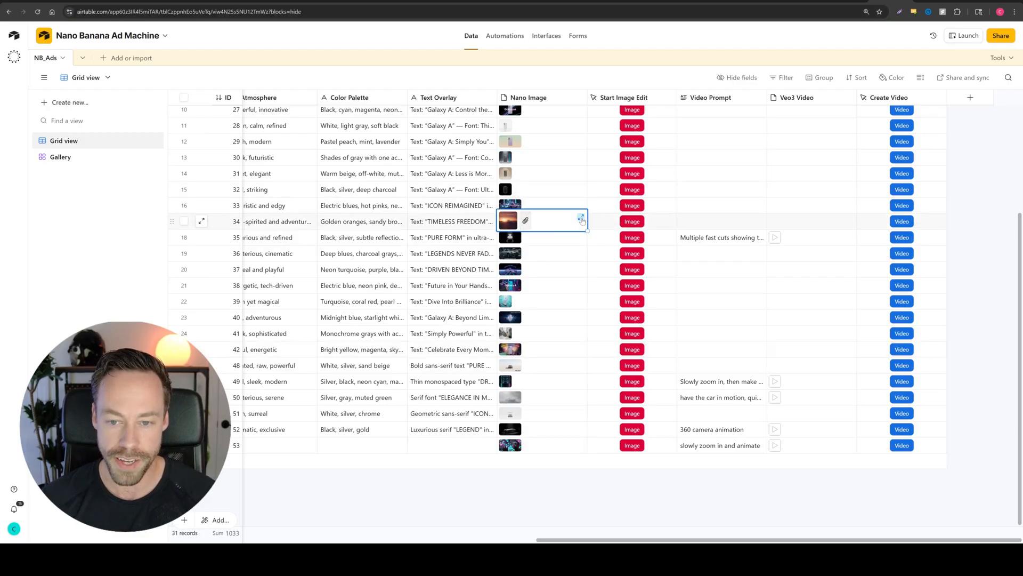
- Preview the ICON REIMAGINED neon-city and PURE SPEED desert car ad images
{"action": "left_click", "coordinate": [508, 219]}
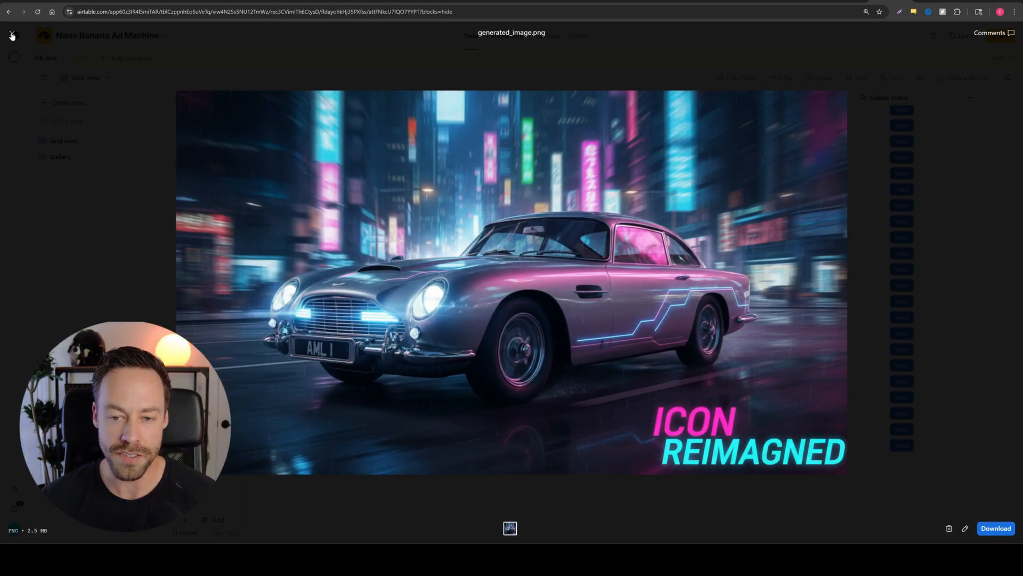
{"action": "left_click", "coordinate": [12, 35]}
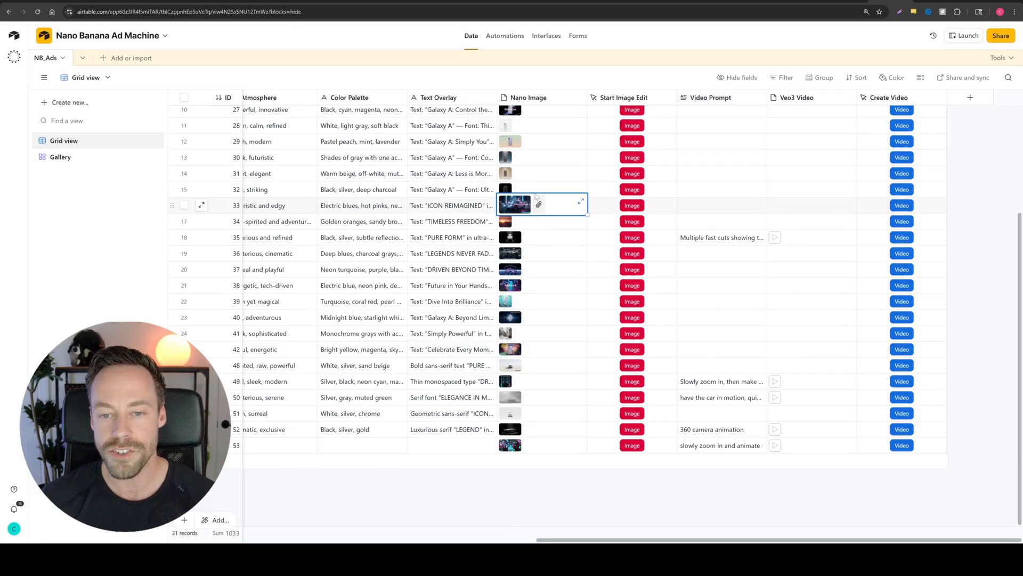
{"action": "mouse_move", "coordinate": [553, 275]}
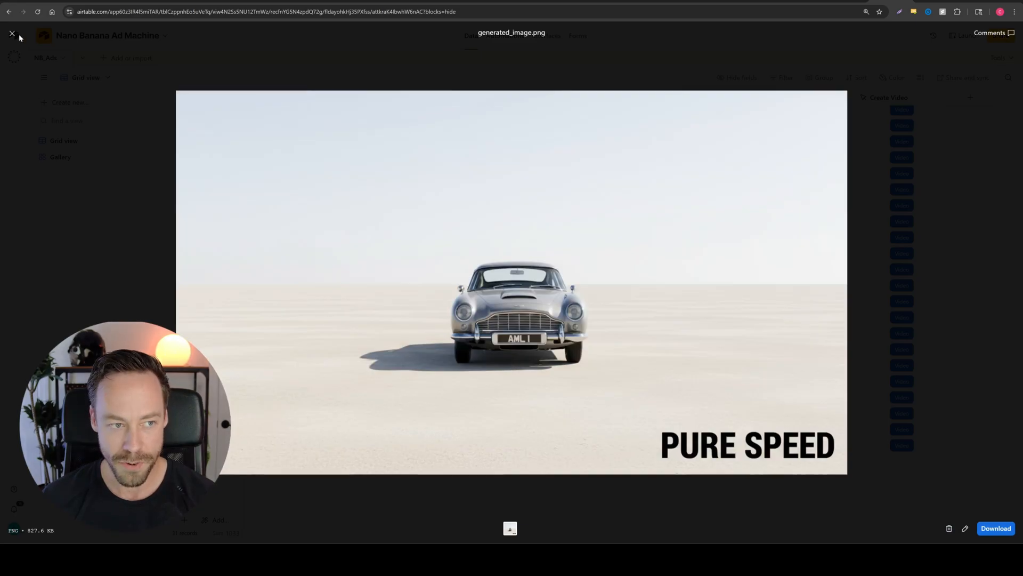
{"action": "left_click", "coordinate": [11, 33]}
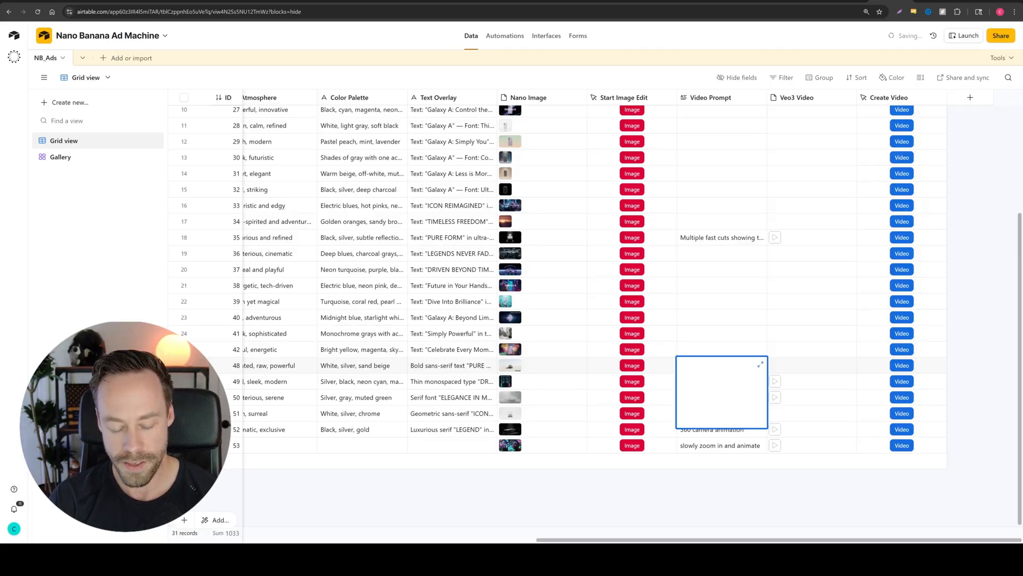
- Enter the car-speeding-across-the-desert dune-jump prompt in row 48's Video Prompt cell
{"action": "type", "text": "the car speeds"}
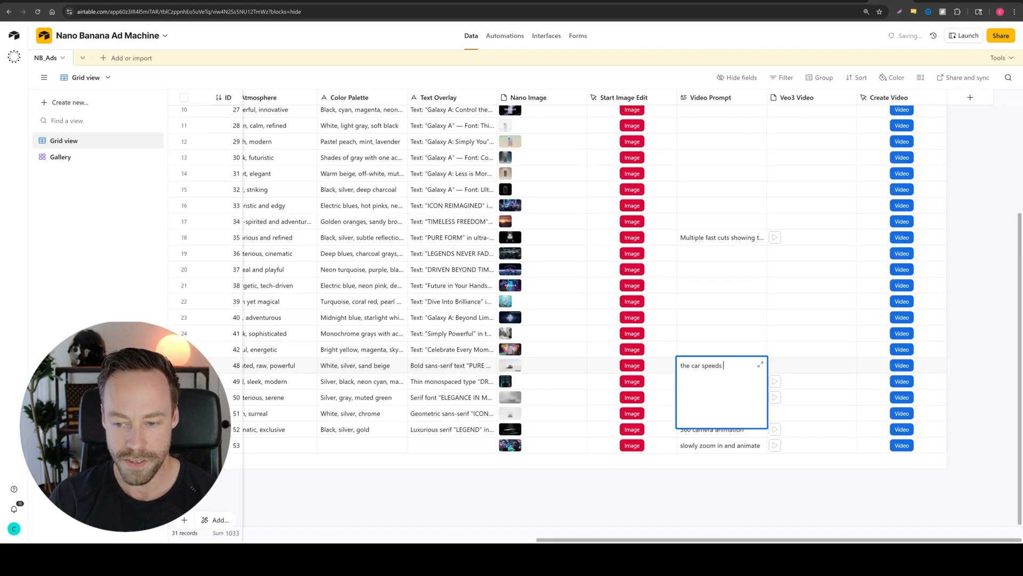
{"action": "type", "text": "along hte desert and jumps a sand dune with"}
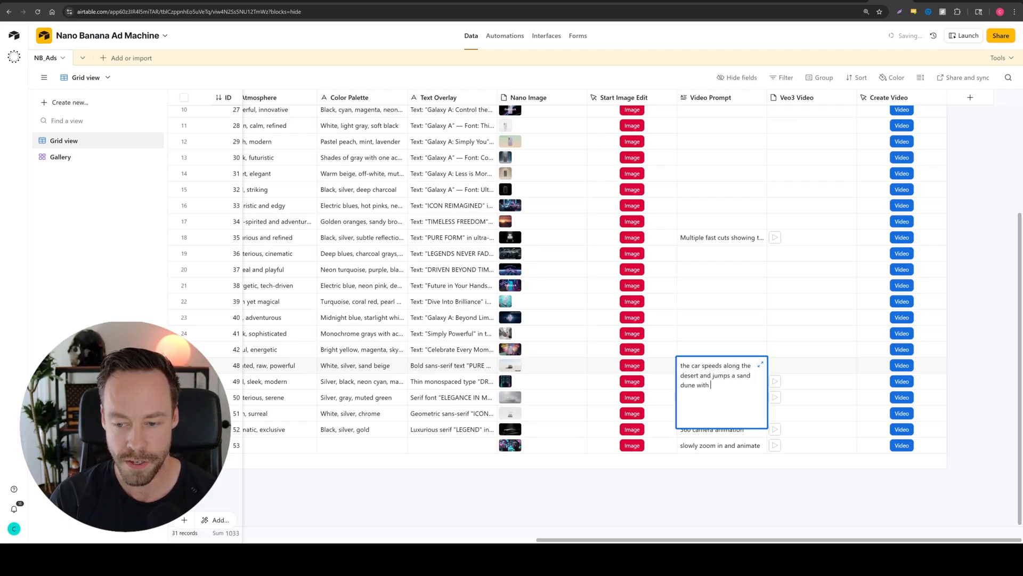
{"action": "type", "text": "a man in the car"}
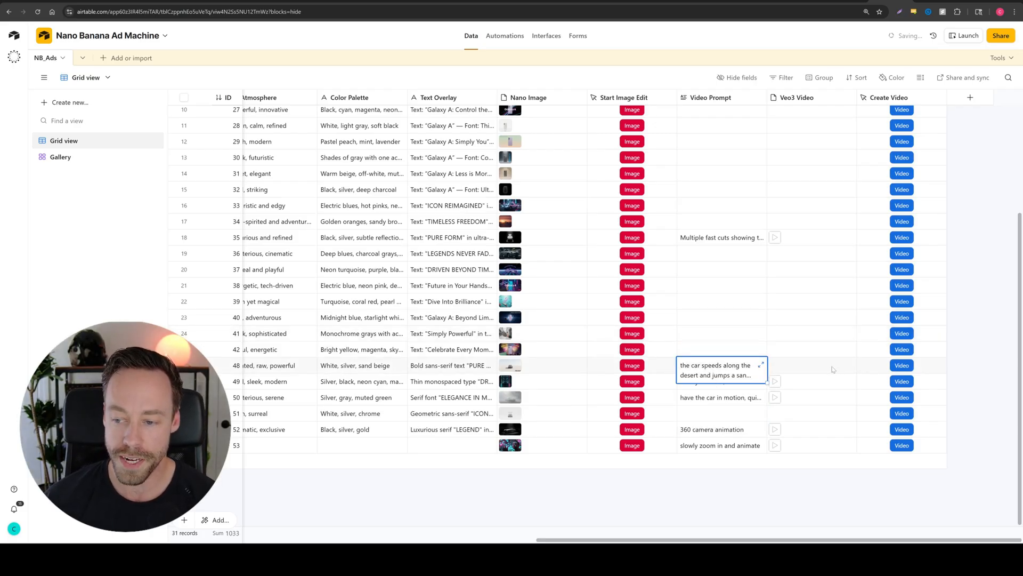
{"action": "left_click", "coordinate": [902, 365]}
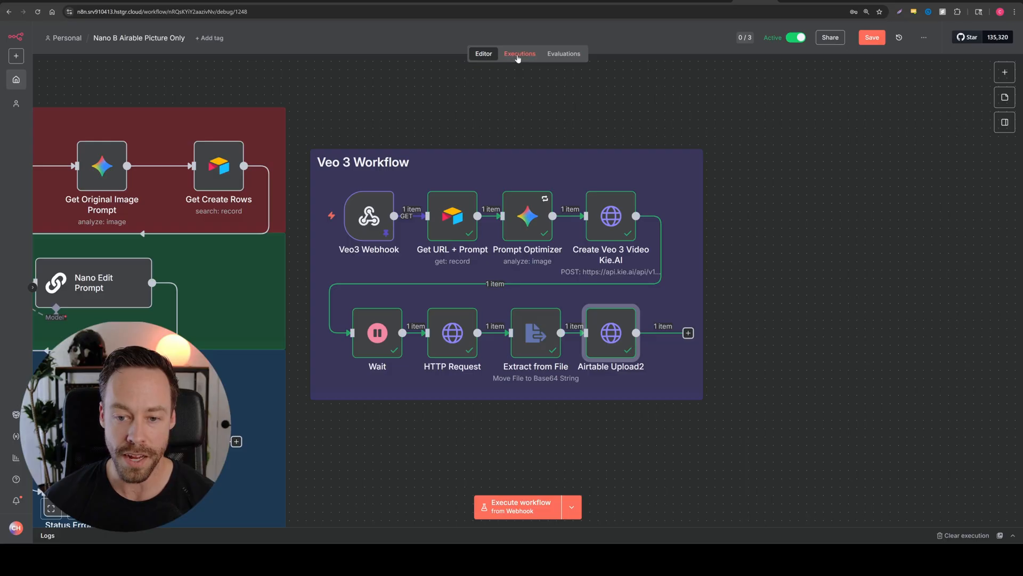
- Open the Executions list to follow the new video generation run
{"action": "left_click", "coordinate": [520, 53]}
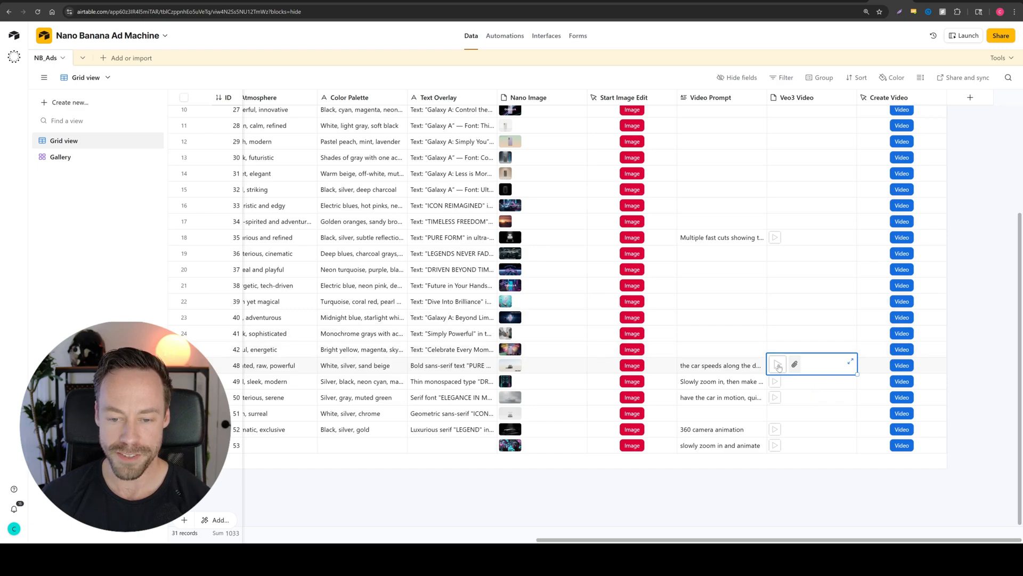
- Play row 48's generated Veo3 desert-dunes video, then close the preview
{"action": "left_click", "coordinate": [776, 364]}
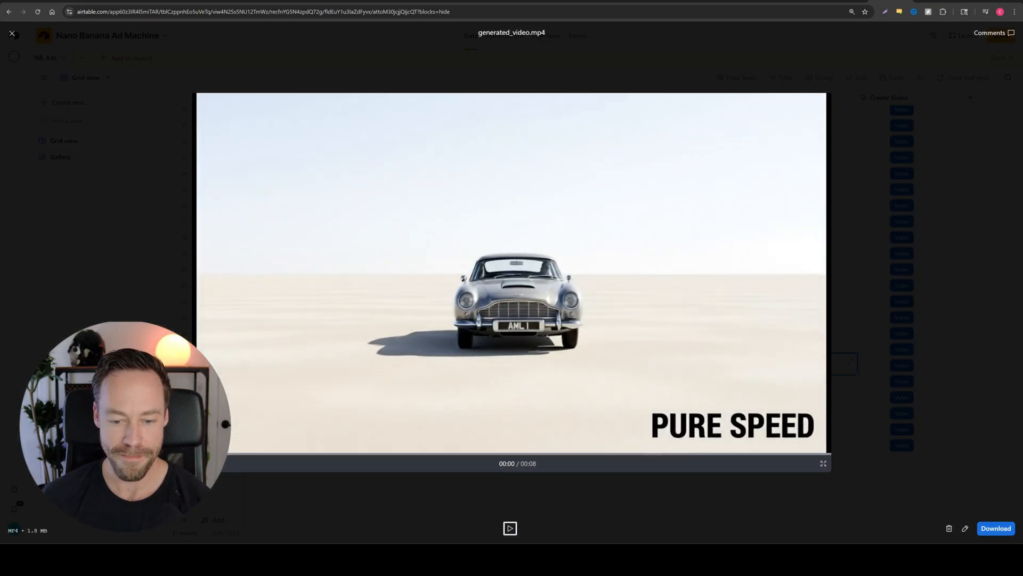
{"action": "left_click", "coordinate": [509, 528]}
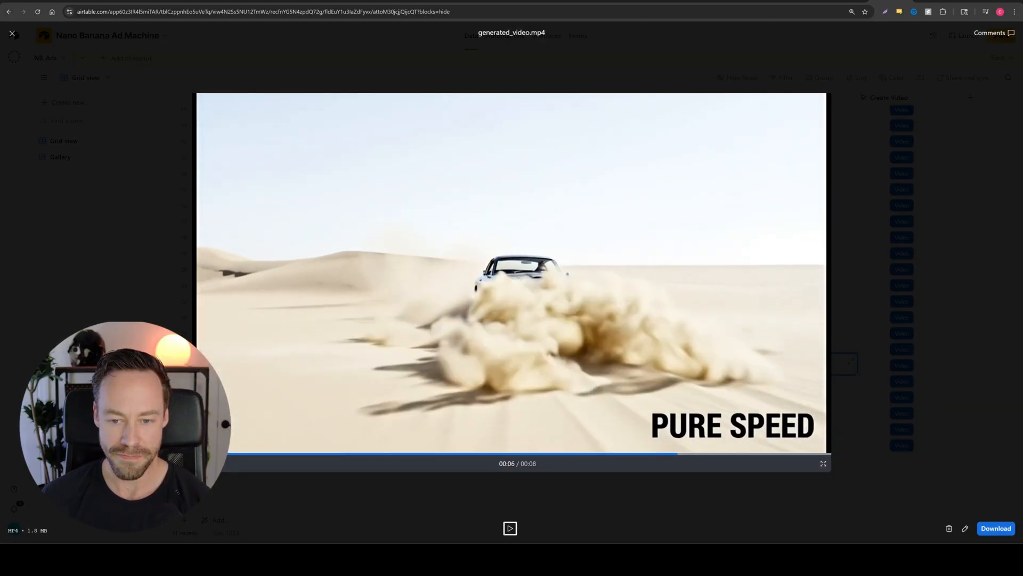
{"action": "left_click", "coordinate": [11, 33]}
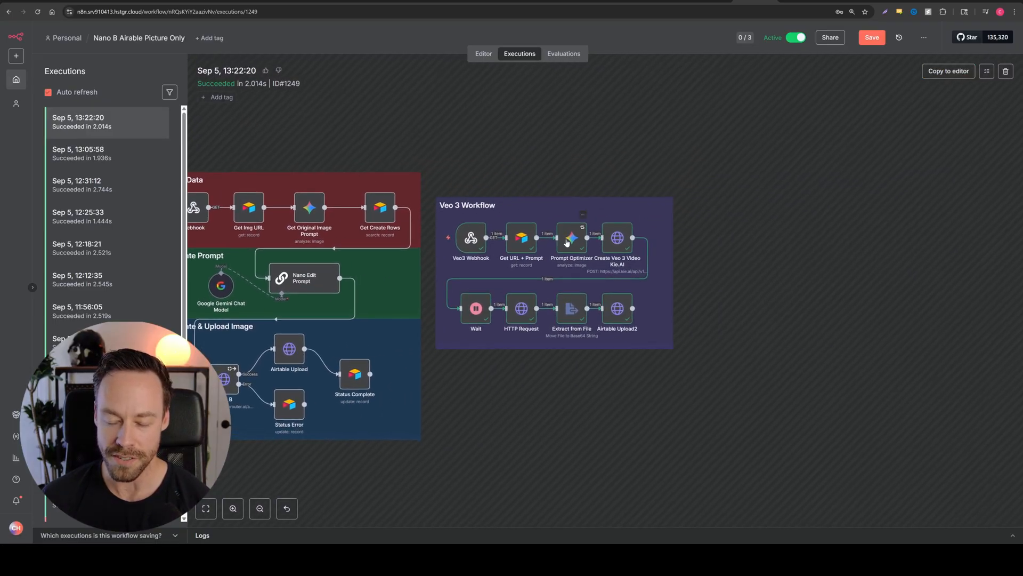
- View the Prompt Optimizer JSON output holding Gemini's dune-jump prompt, then return to canvas
{"action": "double_click", "coordinate": [570, 237]}
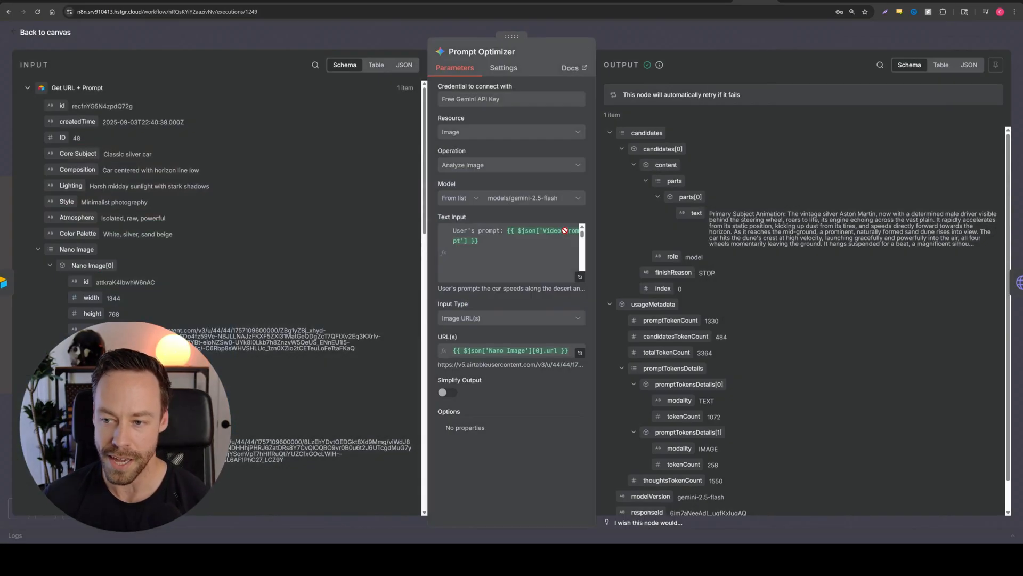
{"action": "left_click", "coordinate": [968, 65]}
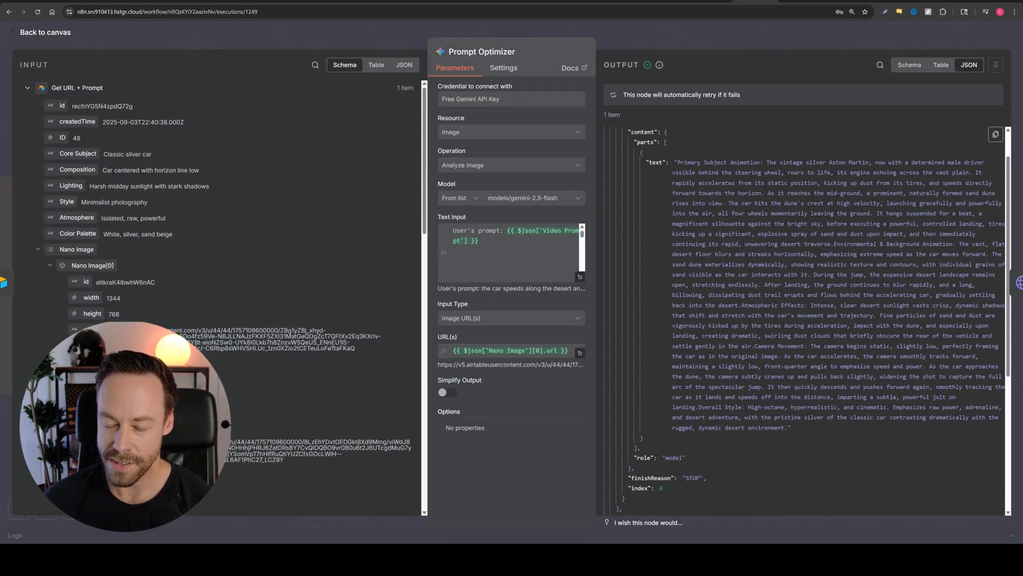
{"action": "left_click_drag", "start_coordinate": [677, 162], "coordinate": [723, 192]}
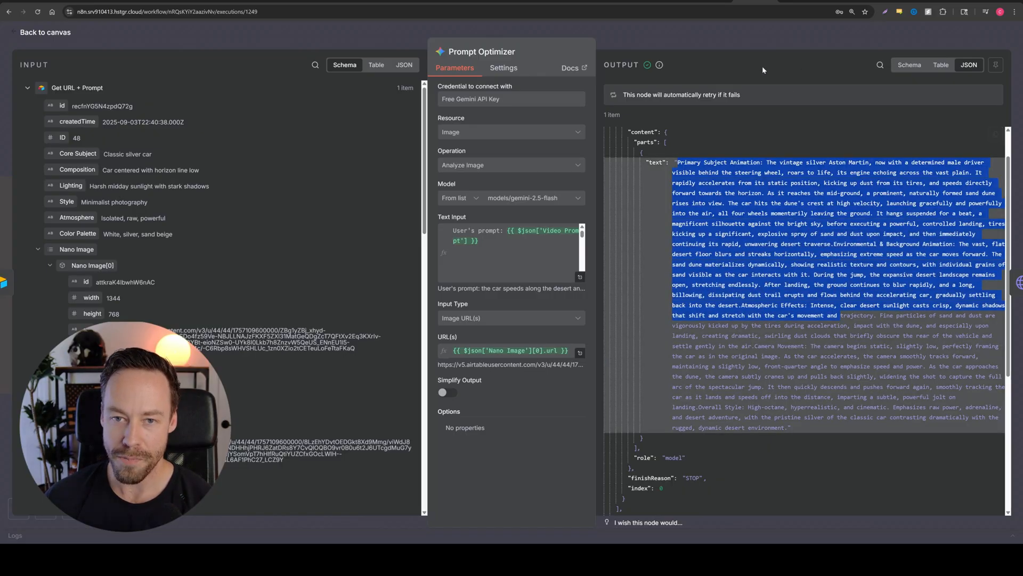
{"action": "left_click", "coordinate": [44, 31]}
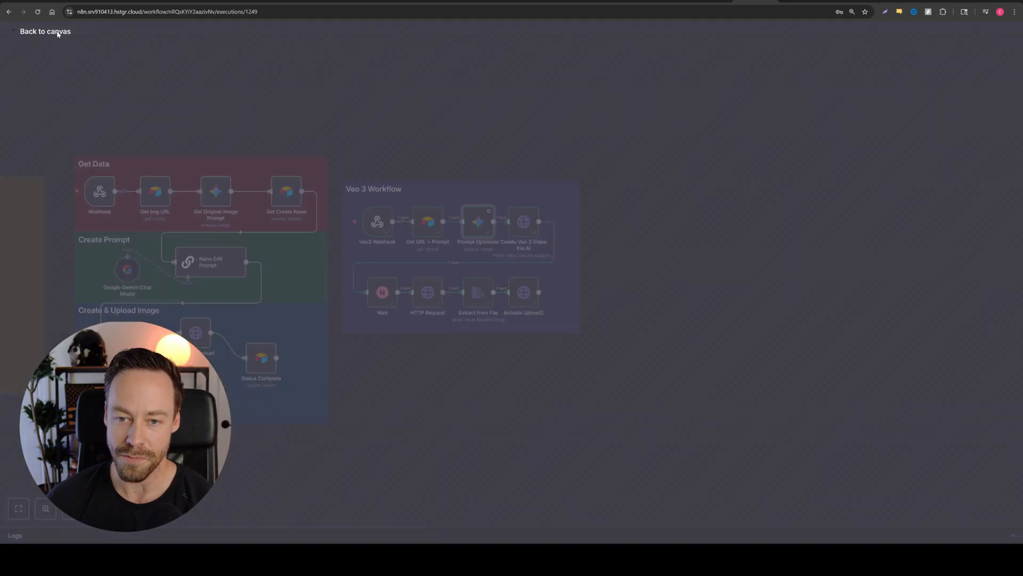
- Switch to Airtable and scroll right to the Video Prompt and Veo3 Video columns
{"action": "left_click", "coordinate": [45, 30]}
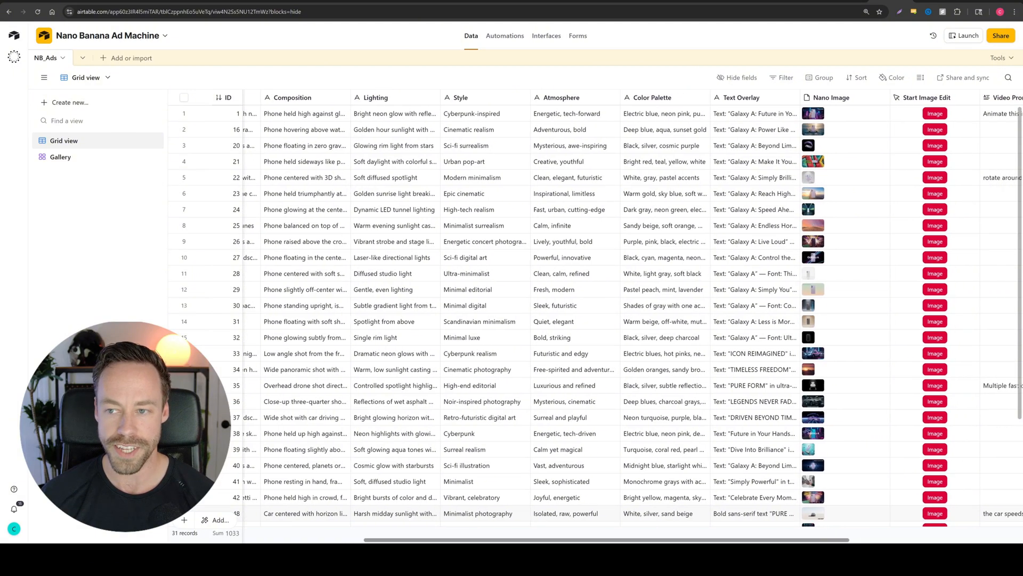
{"action": "scroll", "scroll_direction": "right", "scroll_amount": 3}
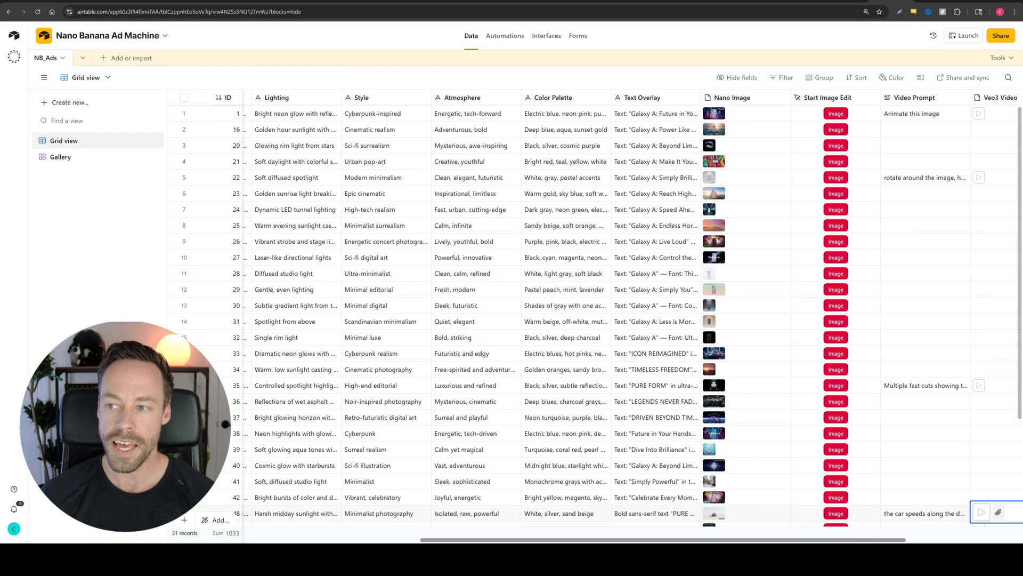